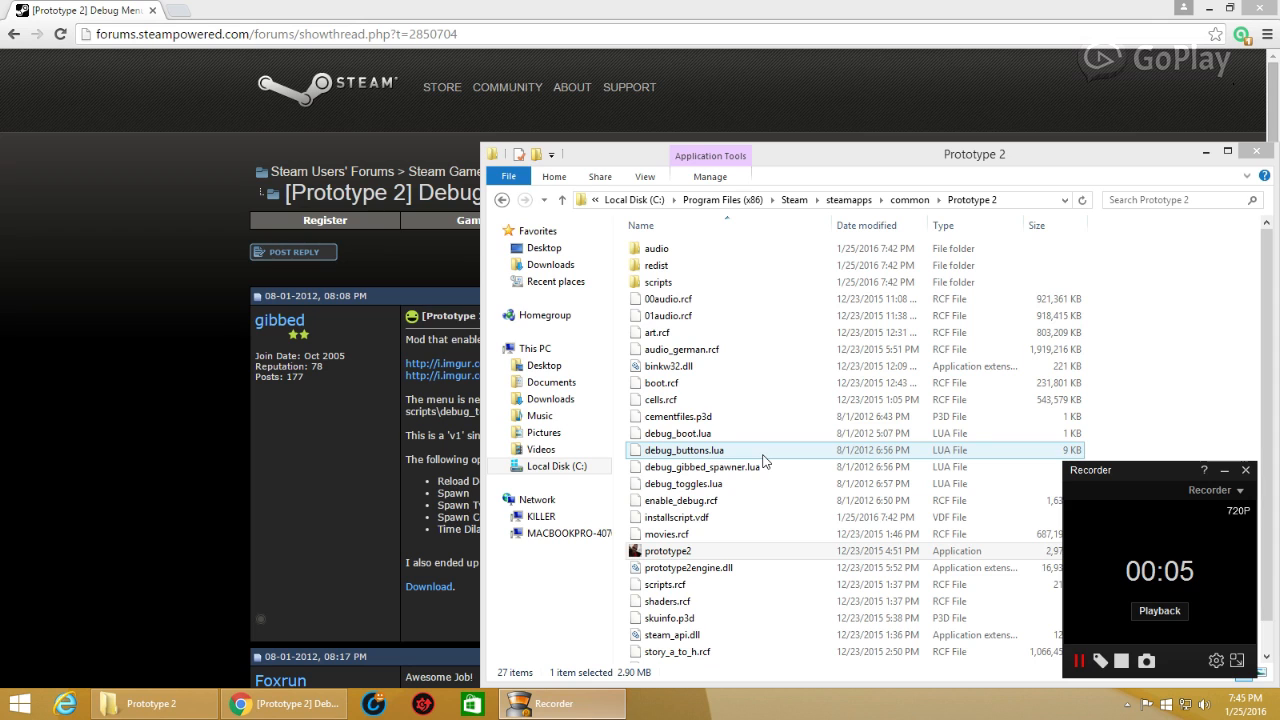
{"action": "mouse_move", "coordinate": [748, 452]}
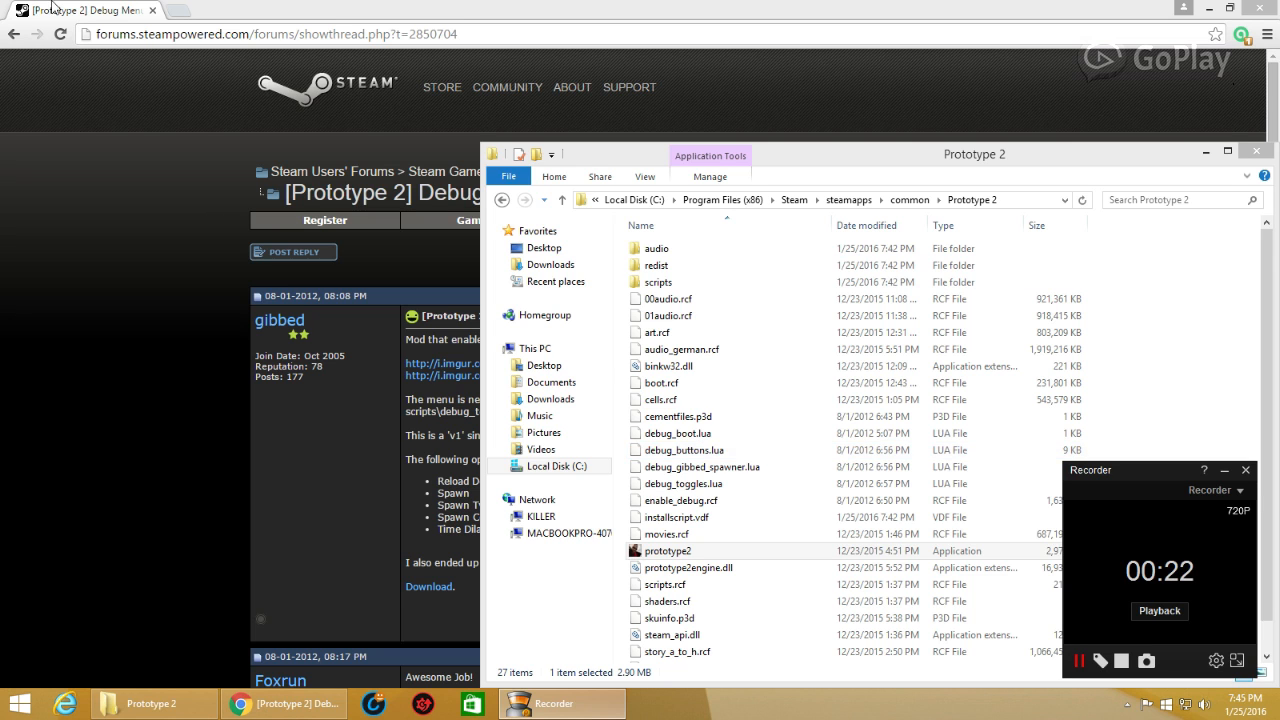
Search the web for 'winrar' in a new browser tab.
{"action": "type", "text": "winrar"}
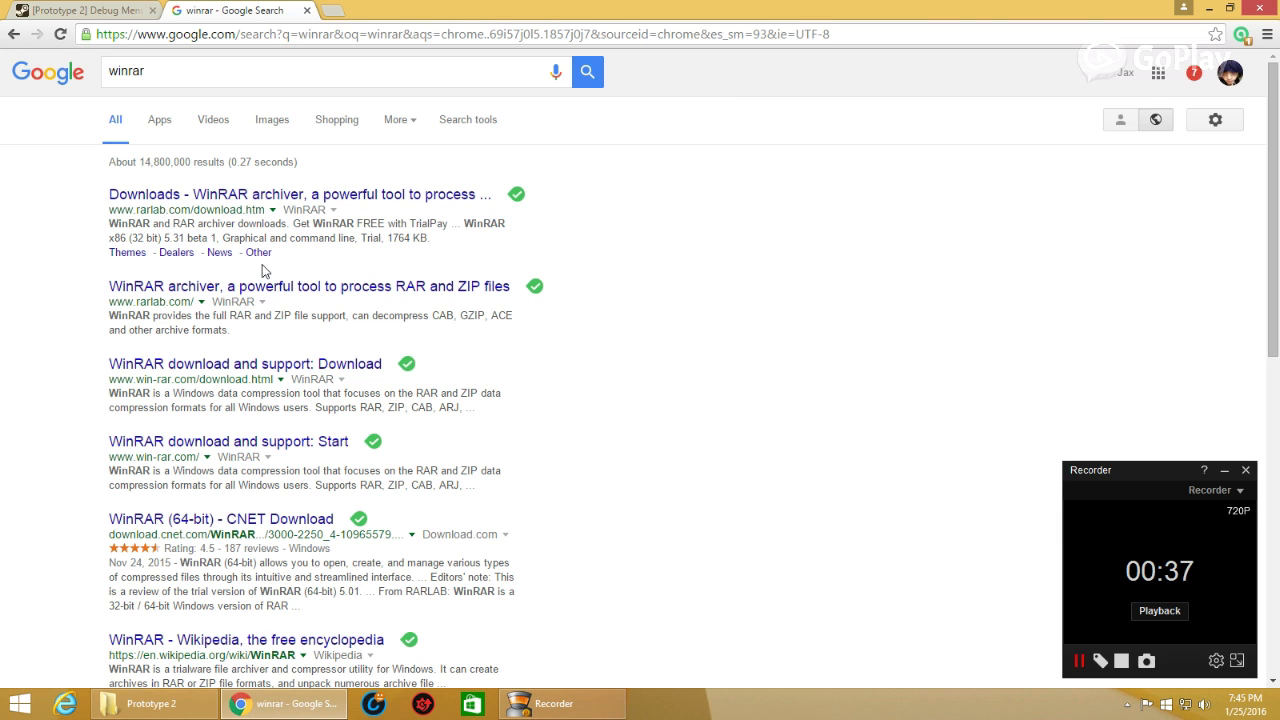
Open the 'WinRAR download and support' result, then return to the Prototype 2 Debug Menu thread.
{"action": "left_click", "coordinate": [244, 363]}
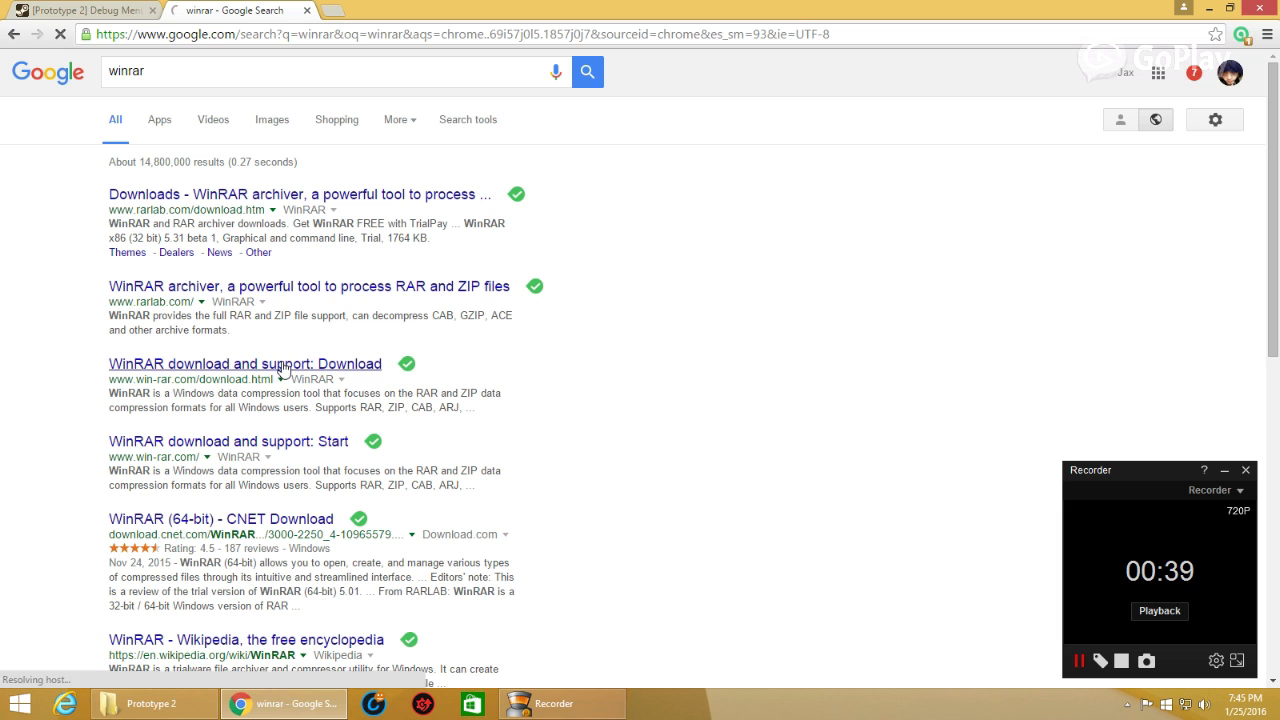
{"action": "left_click", "coordinate": [244, 363]}
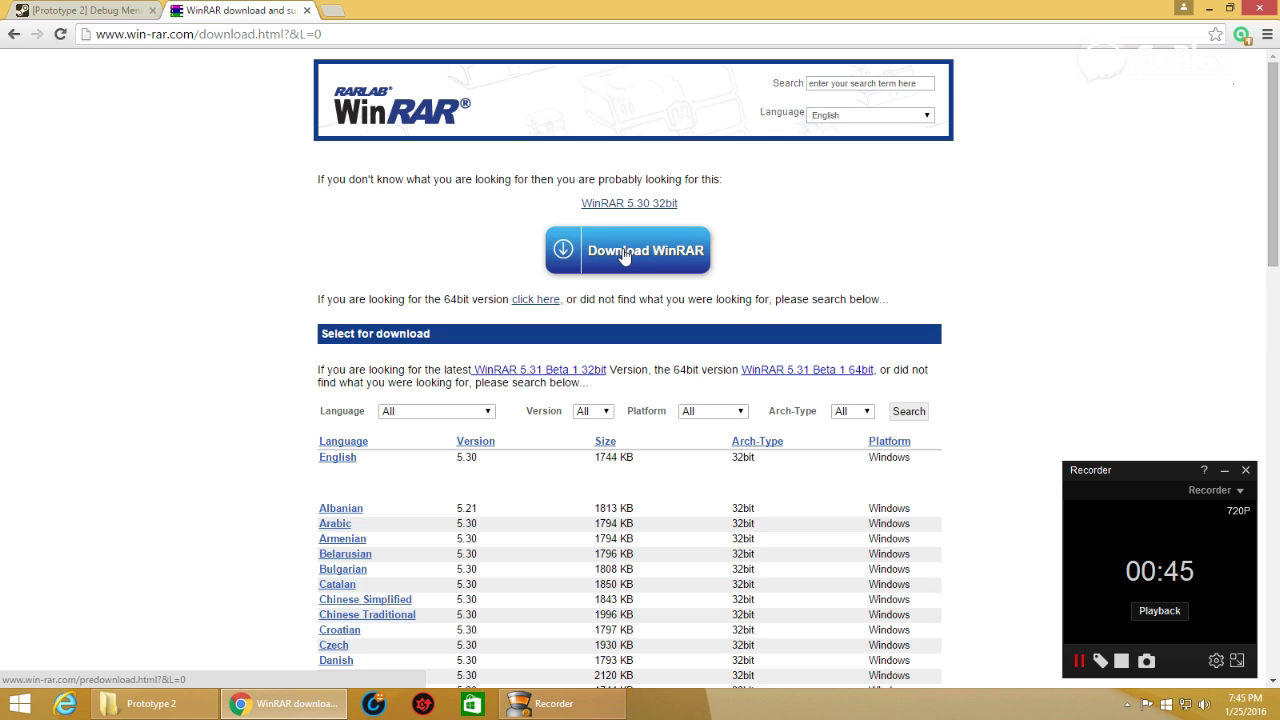
{"action": "mouse_move", "coordinate": [62, 661]}
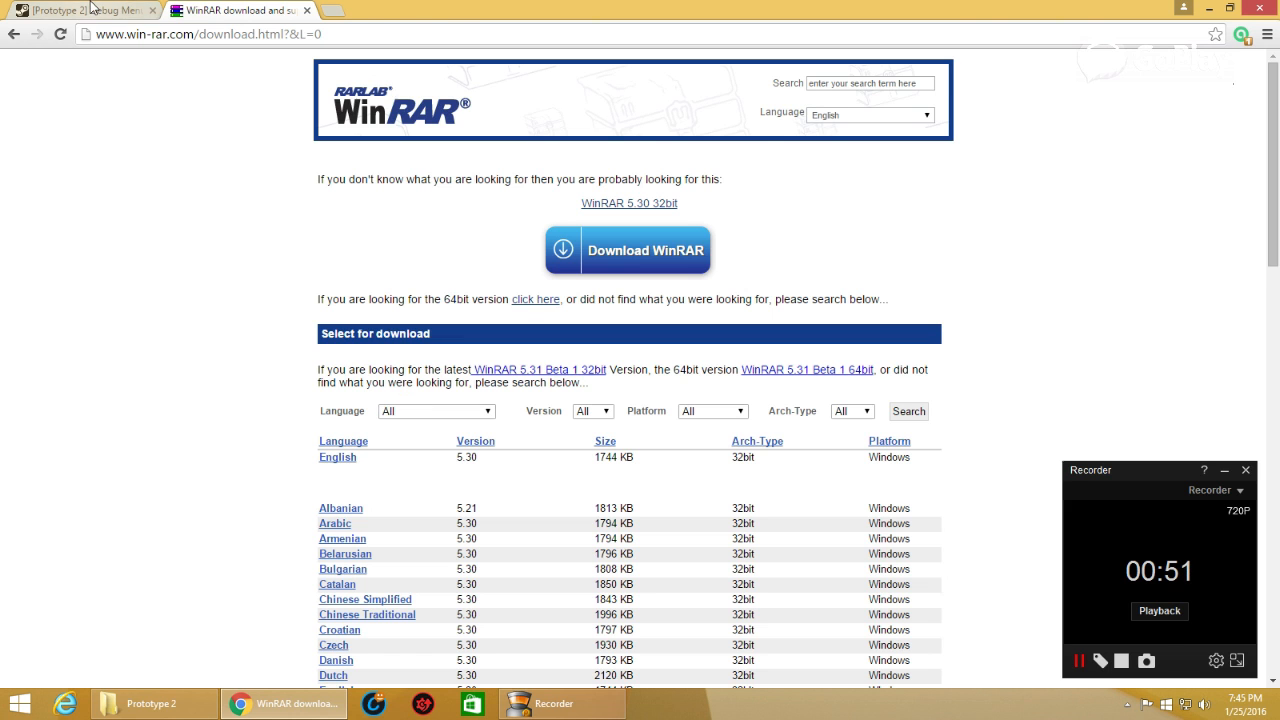
{"action": "left_click", "coordinate": [85, 10]}
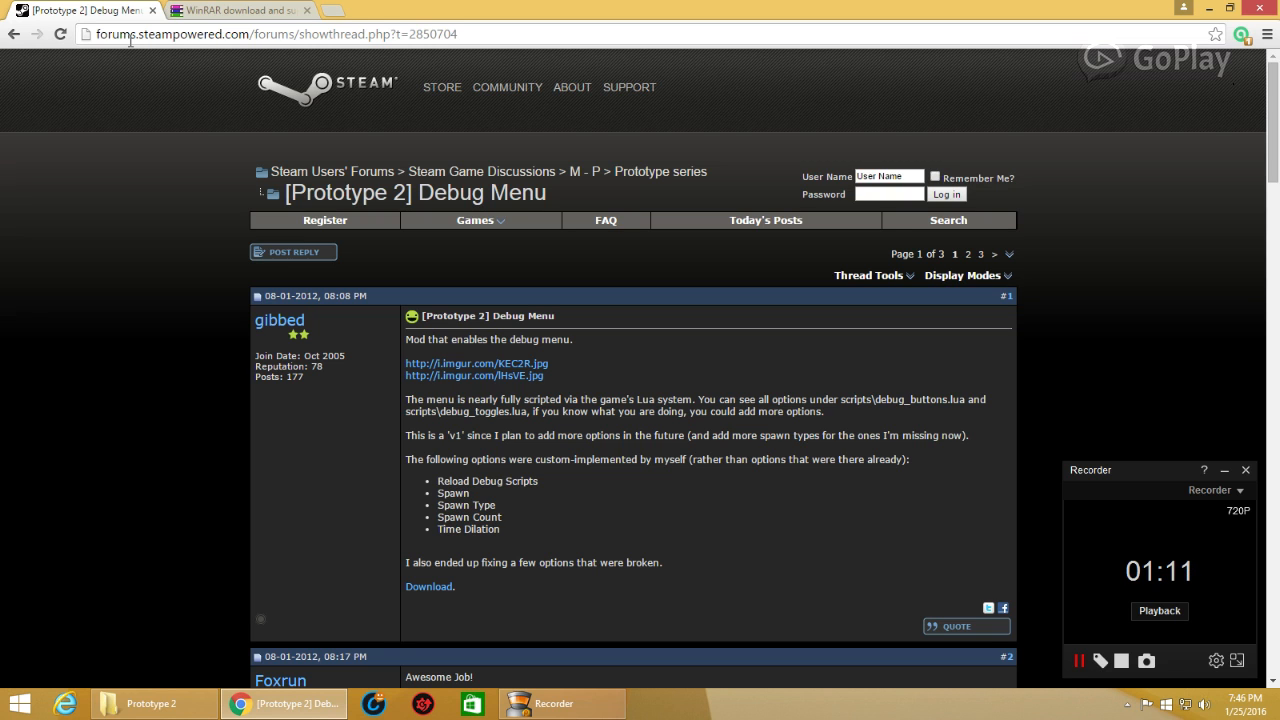
{"action": "mouse_move", "coordinate": [210, 51]}
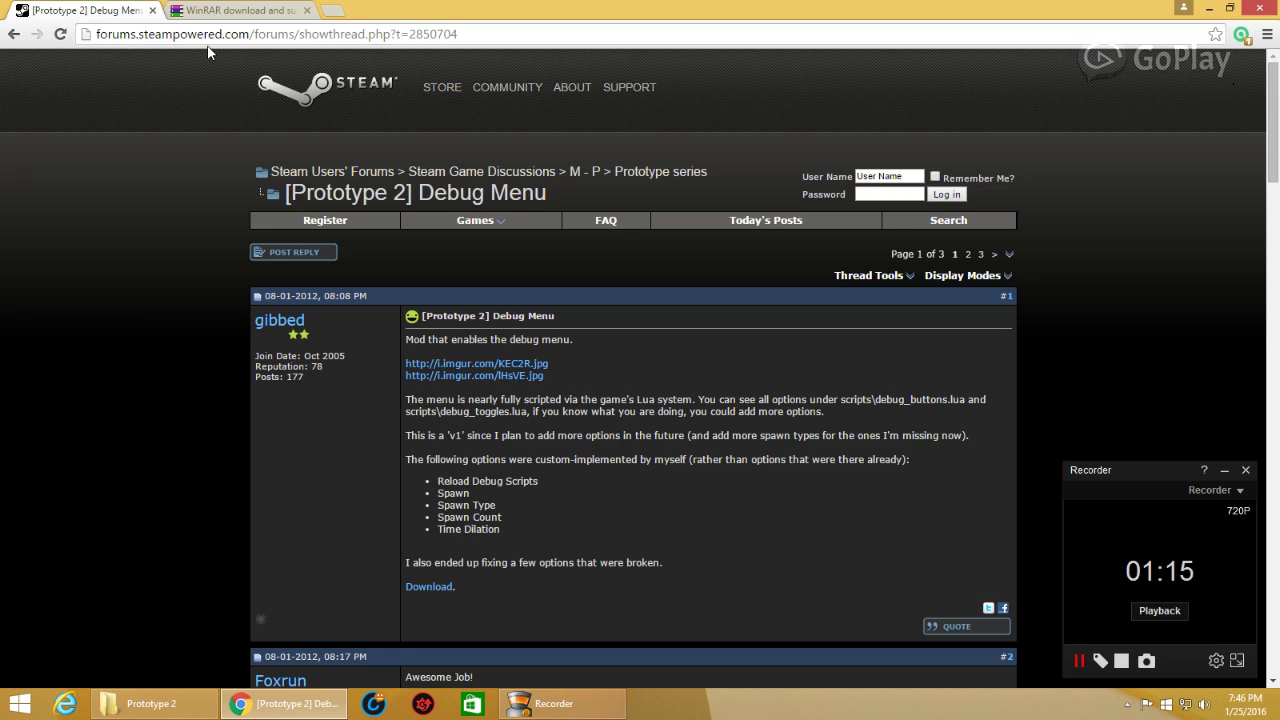
{"action": "mouse_move", "coordinate": [241, 565]}
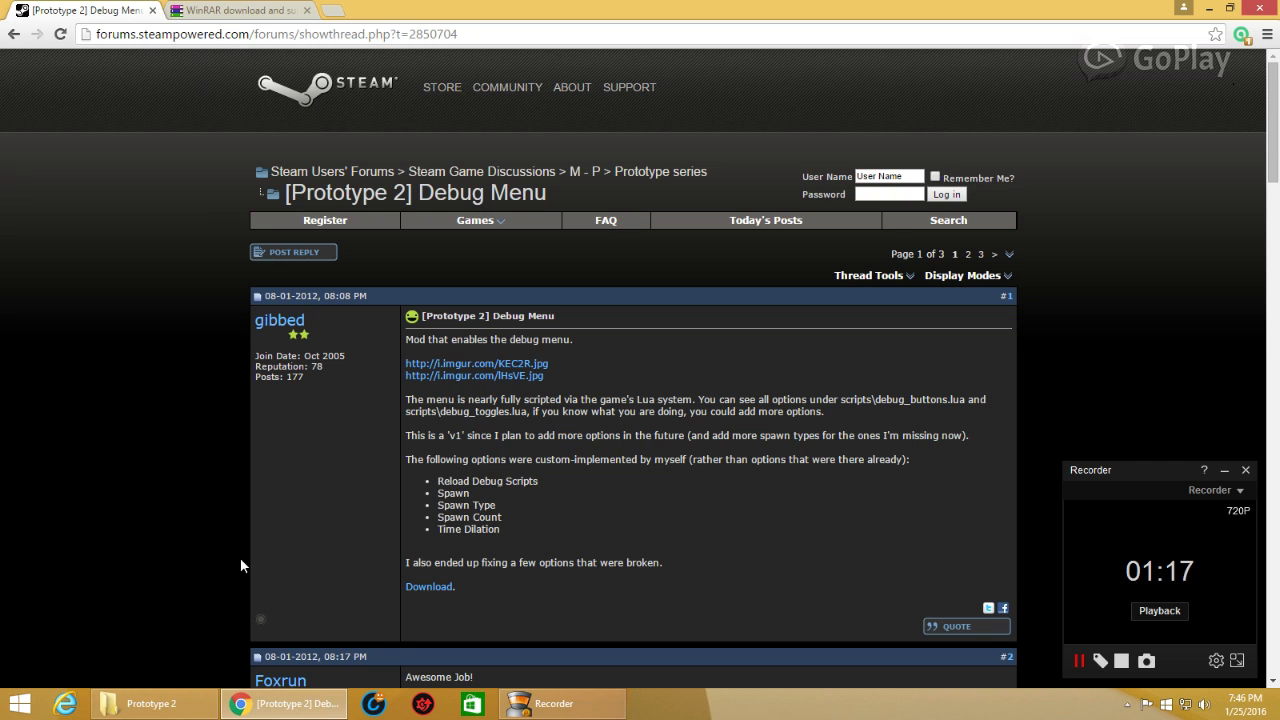
Navigate from C: through Program Files (x86)\Steam\steamapps\common into the Prototype 2 folder.
{"action": "left_click", "coordinate": [152, 703]}
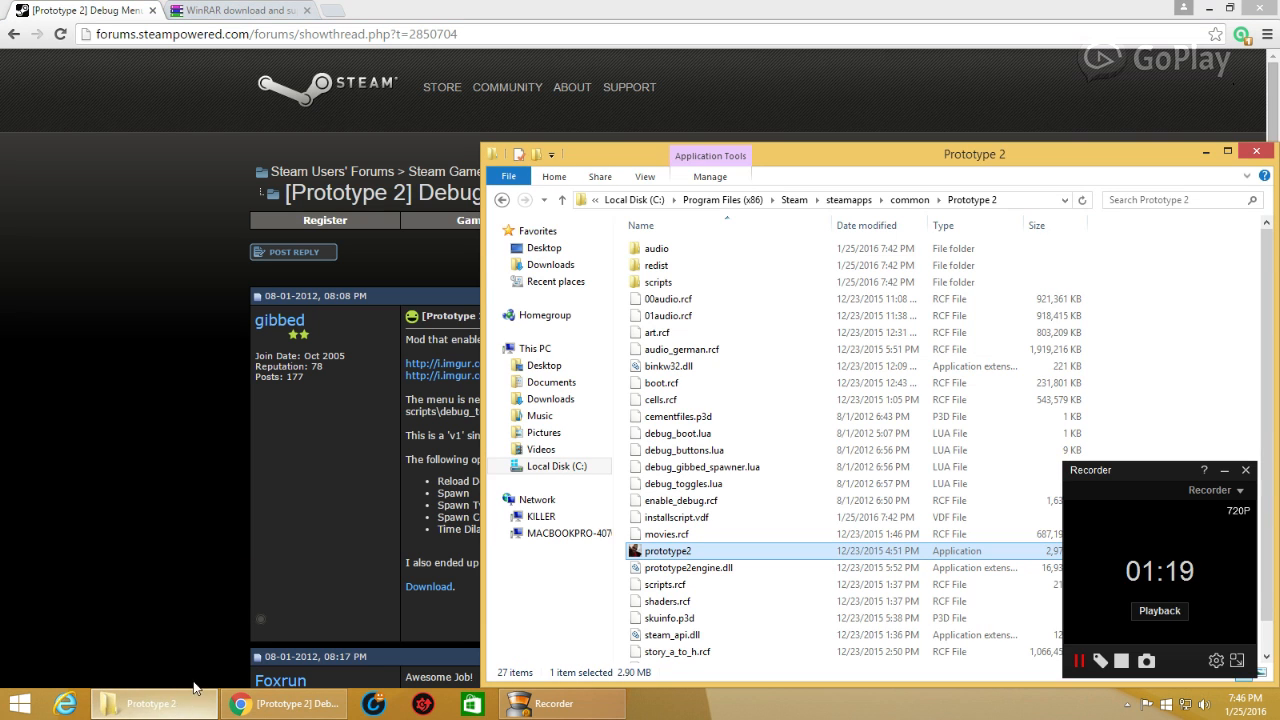
{"action": "mouse_move", "coordinate": [265, 630]}
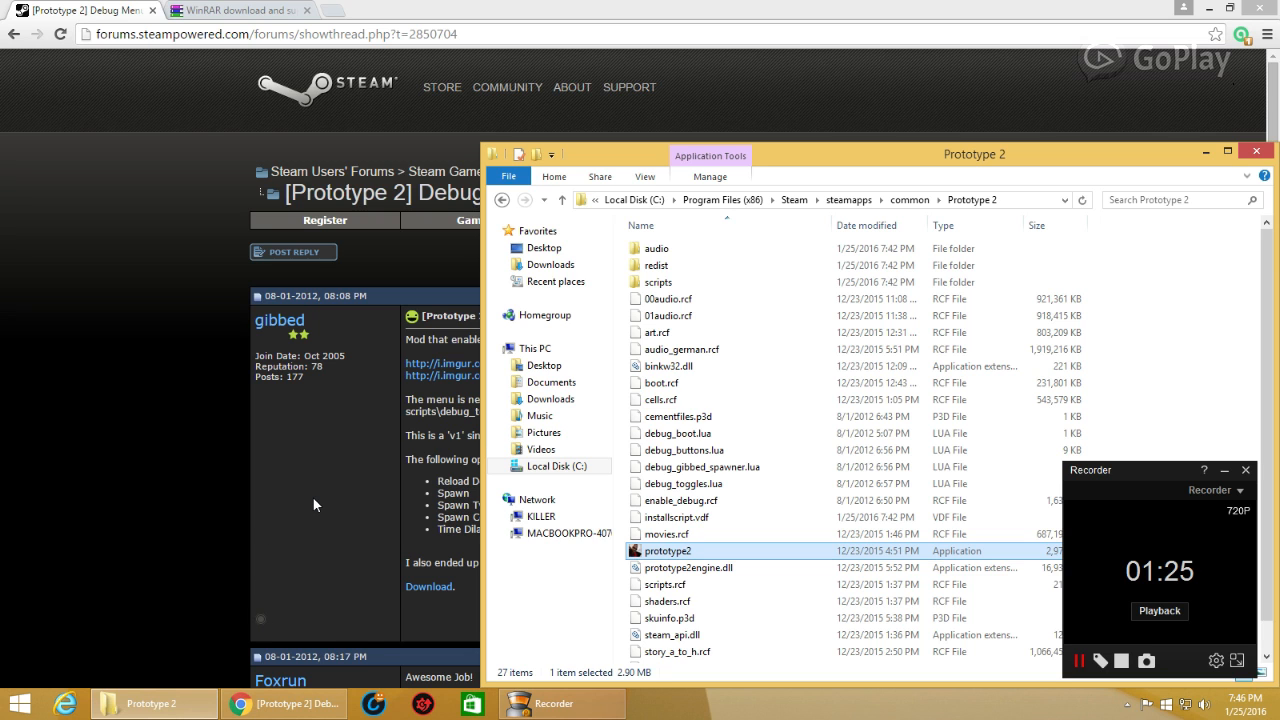
{"action": "mouse_move", "coordinate": [336, 496]}
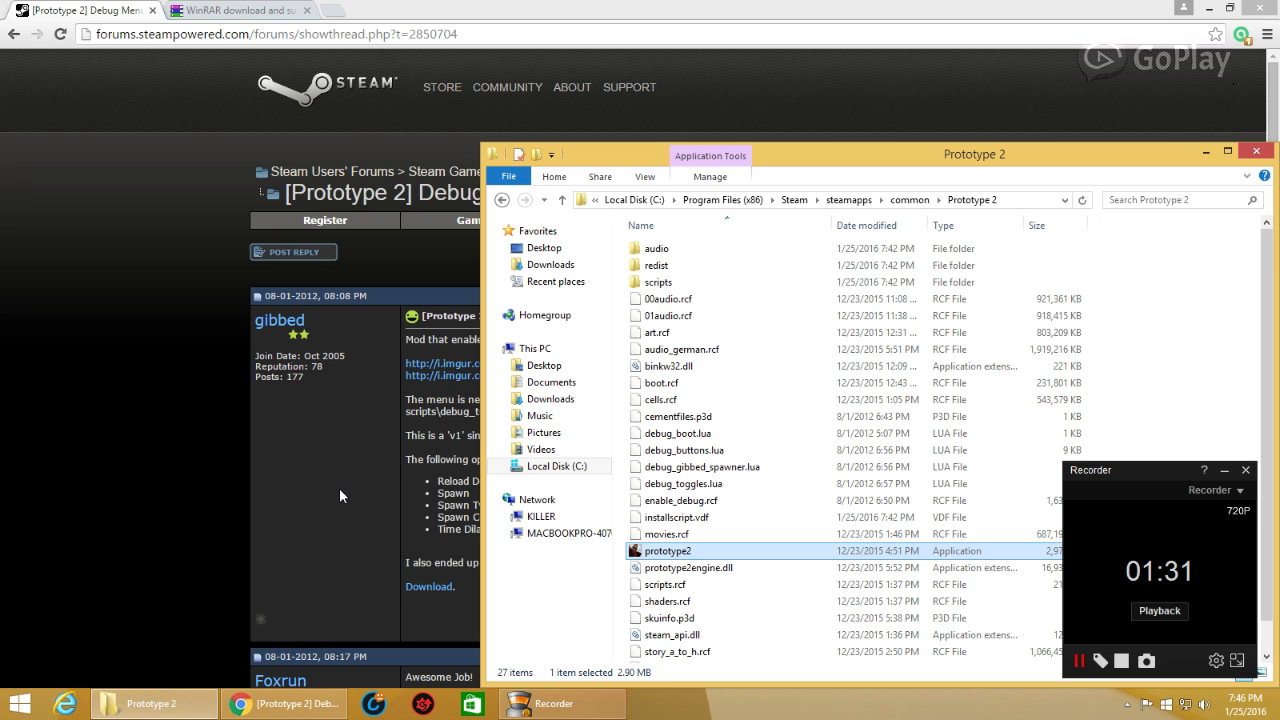
{"action": "mouse_move", "coordinate": [344, 490]}
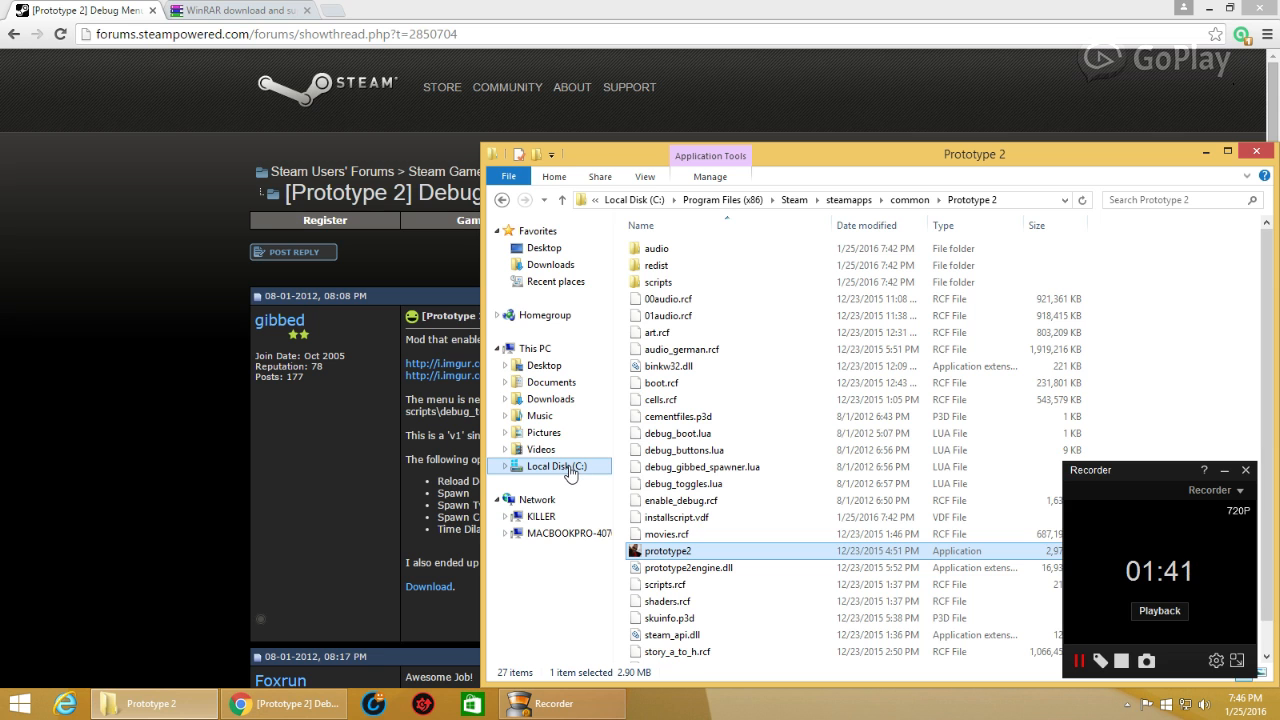
{"action": "left_click", "coordinate": [556, 466]}
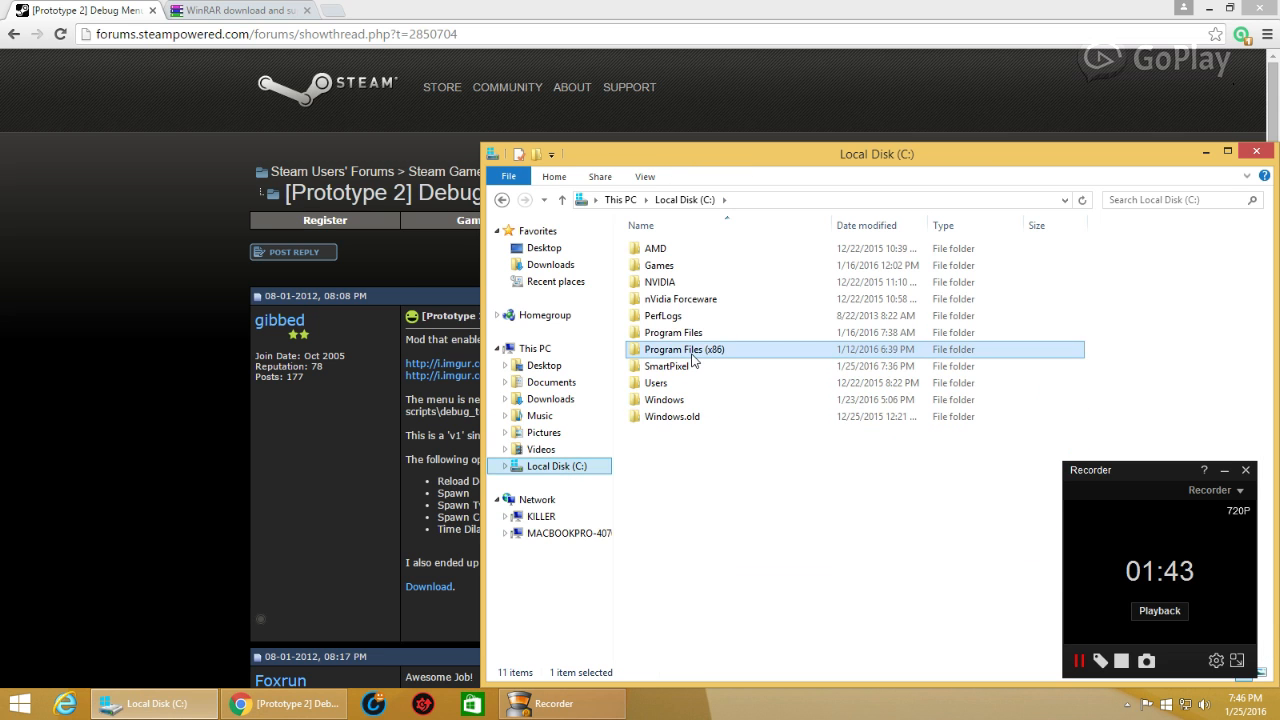
{"action": "double_click", "coordinate": [684, 349]}
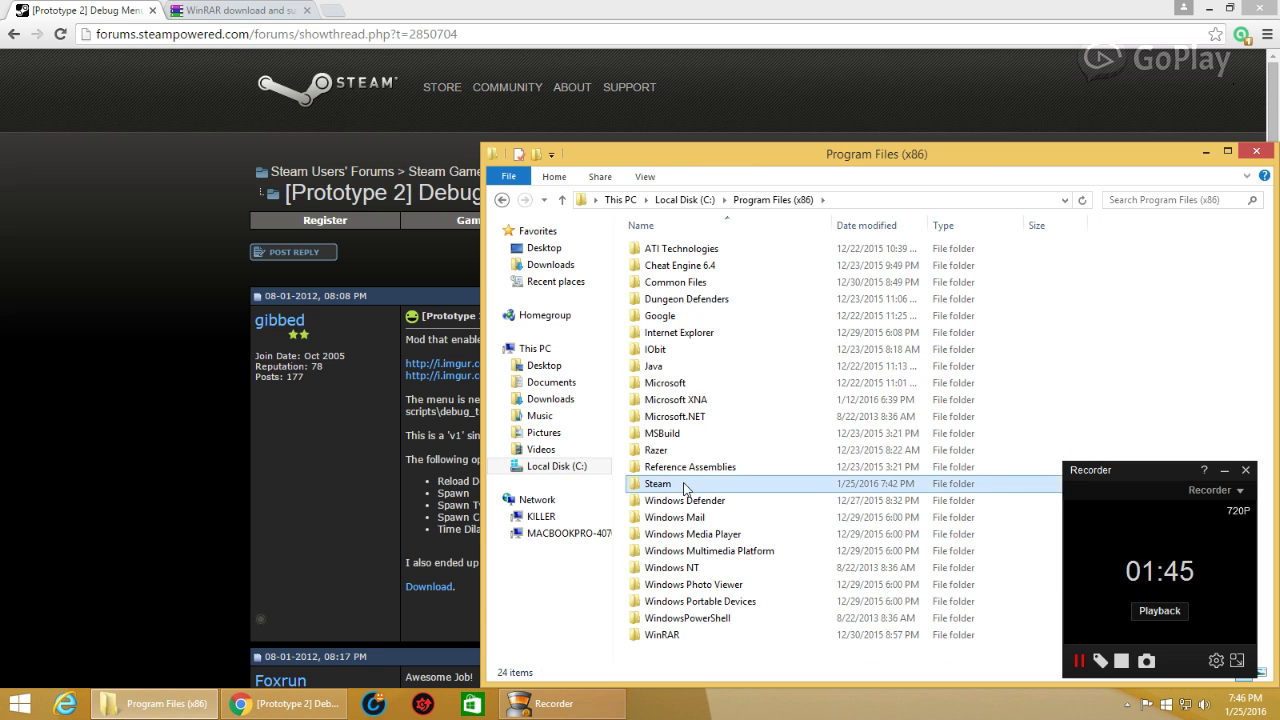
{"action": "double_click", "coordinate": [658, 483]}
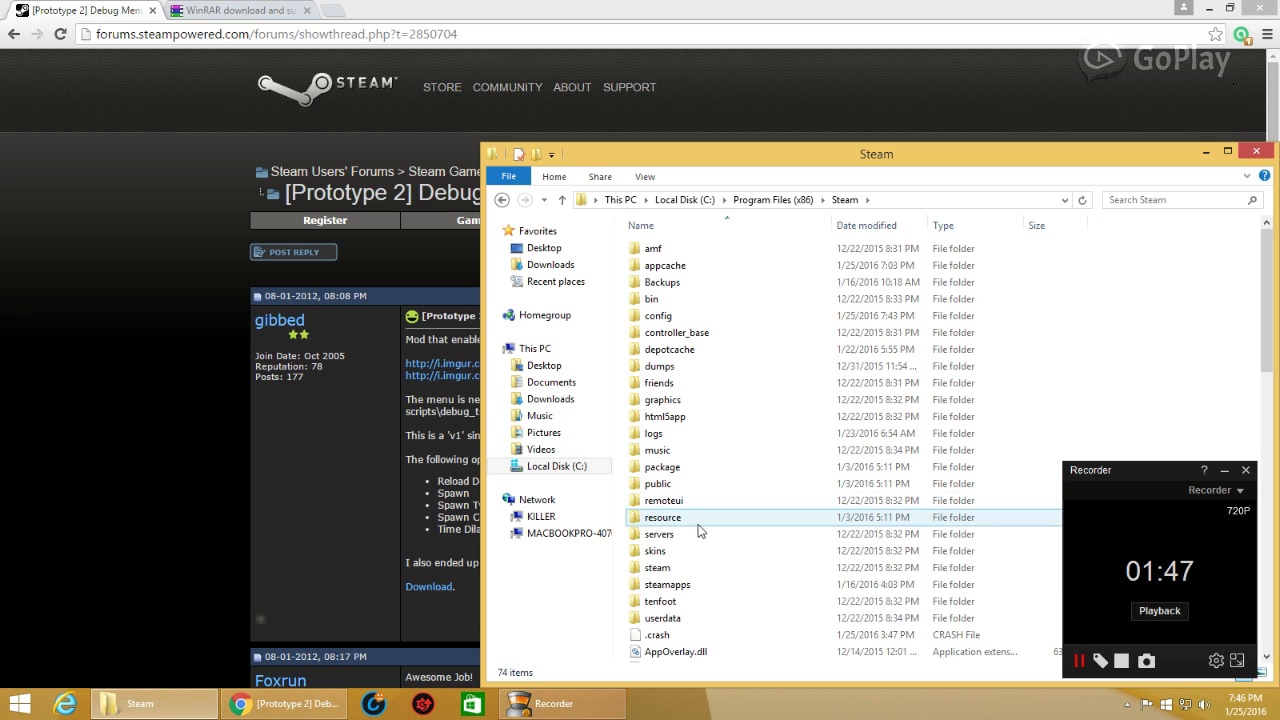
{"action": "double_click", "coordinate": [667, 584]}
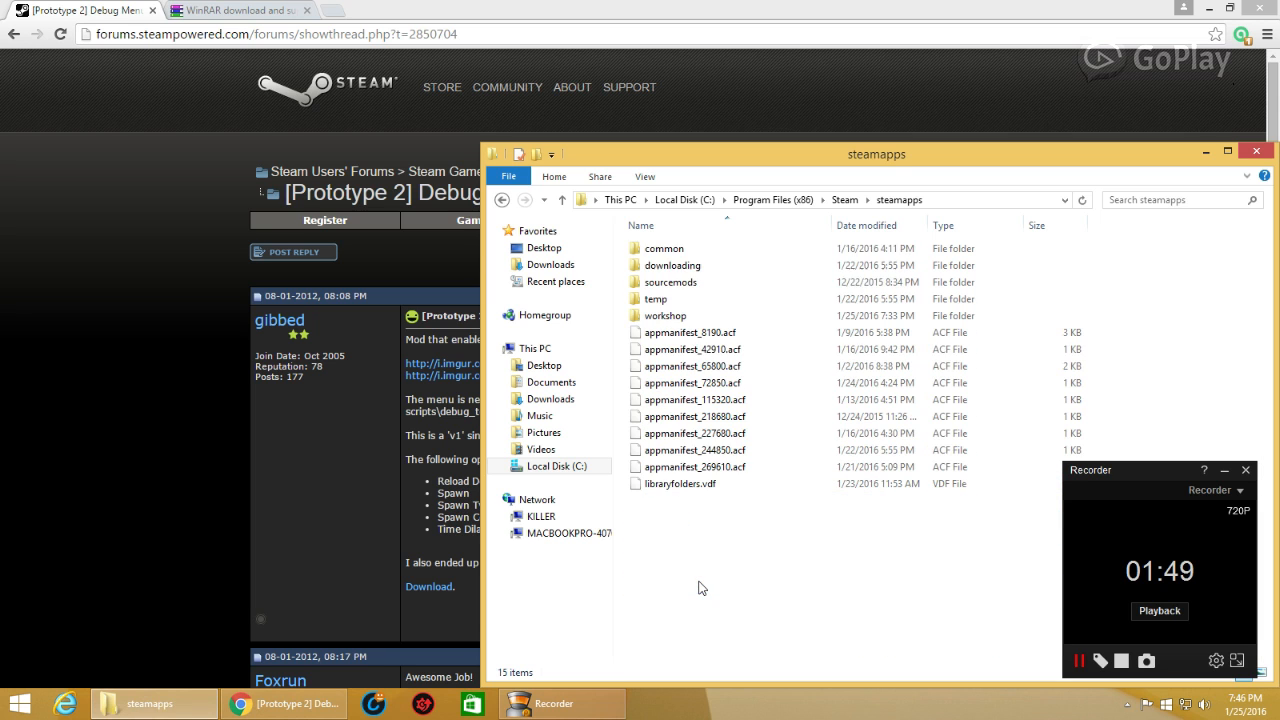
{"action": "double_click", "coordinate": [663, 248]}
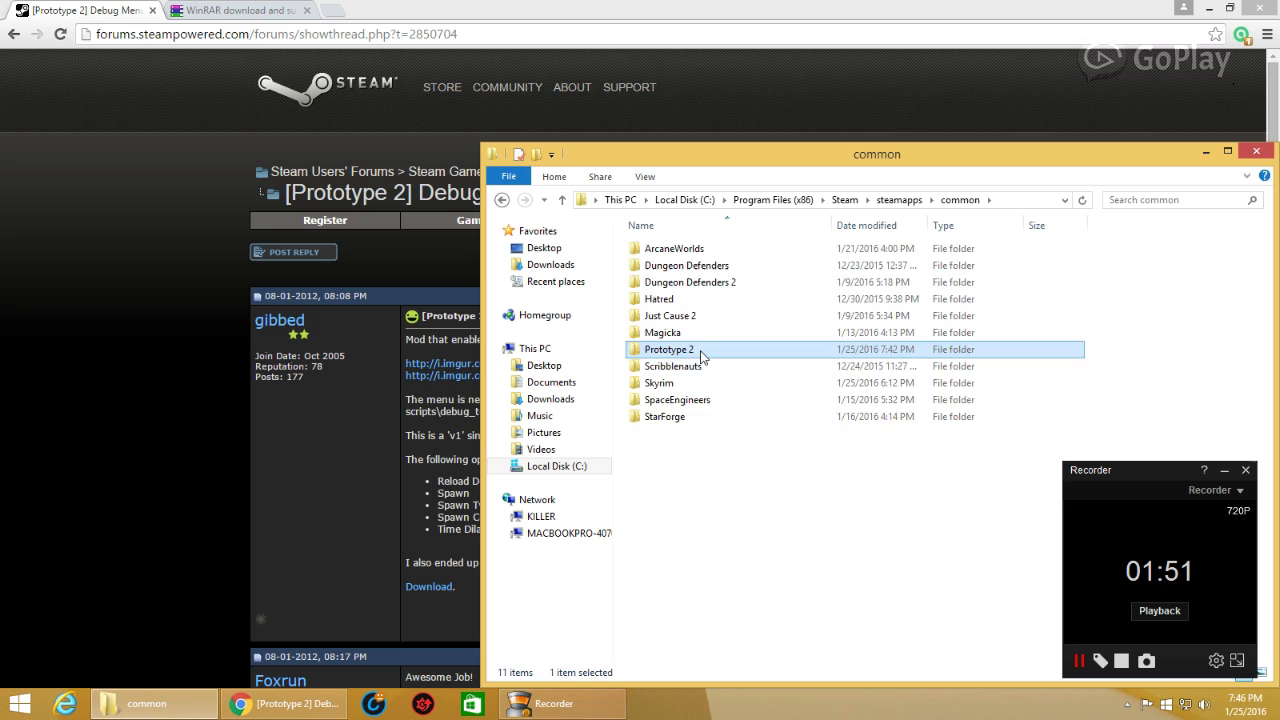
{"action": "double_click", "coordinate": [668, 349]}
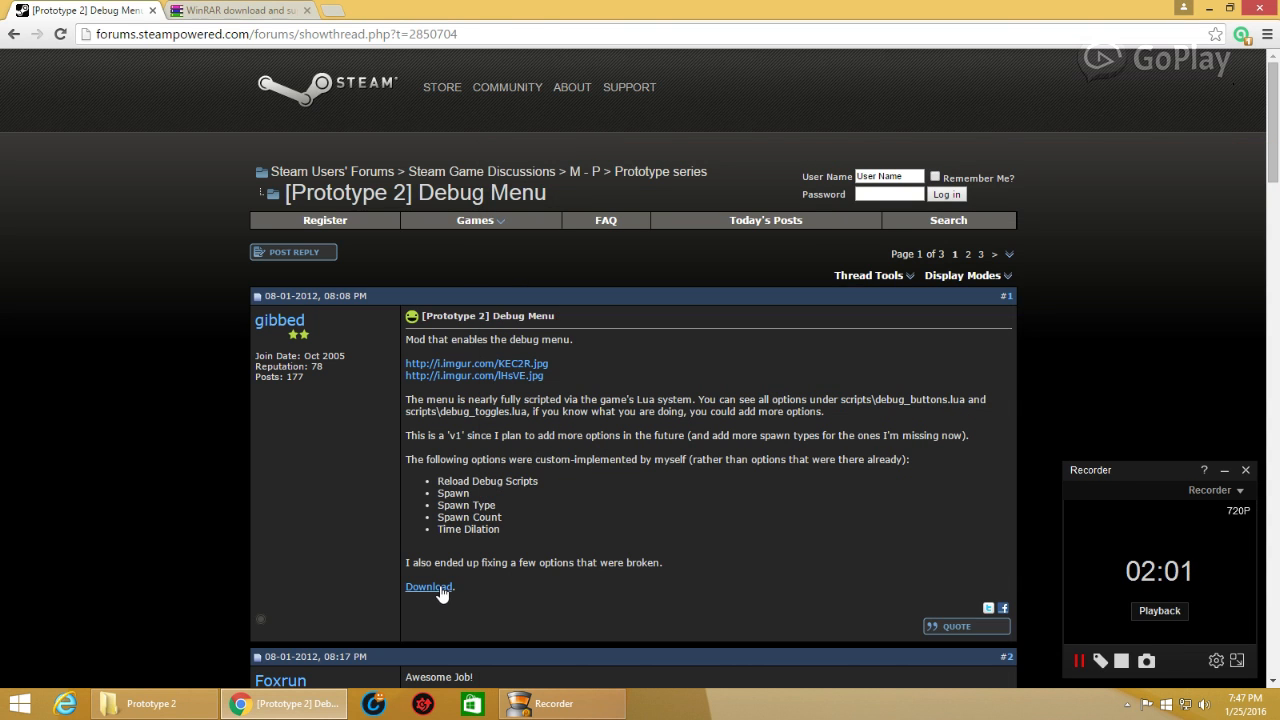
Download the enable_debug_v1 mod zip from the forum post's Download link.
{"action": "left_click", "coordinate": [428, 586]}
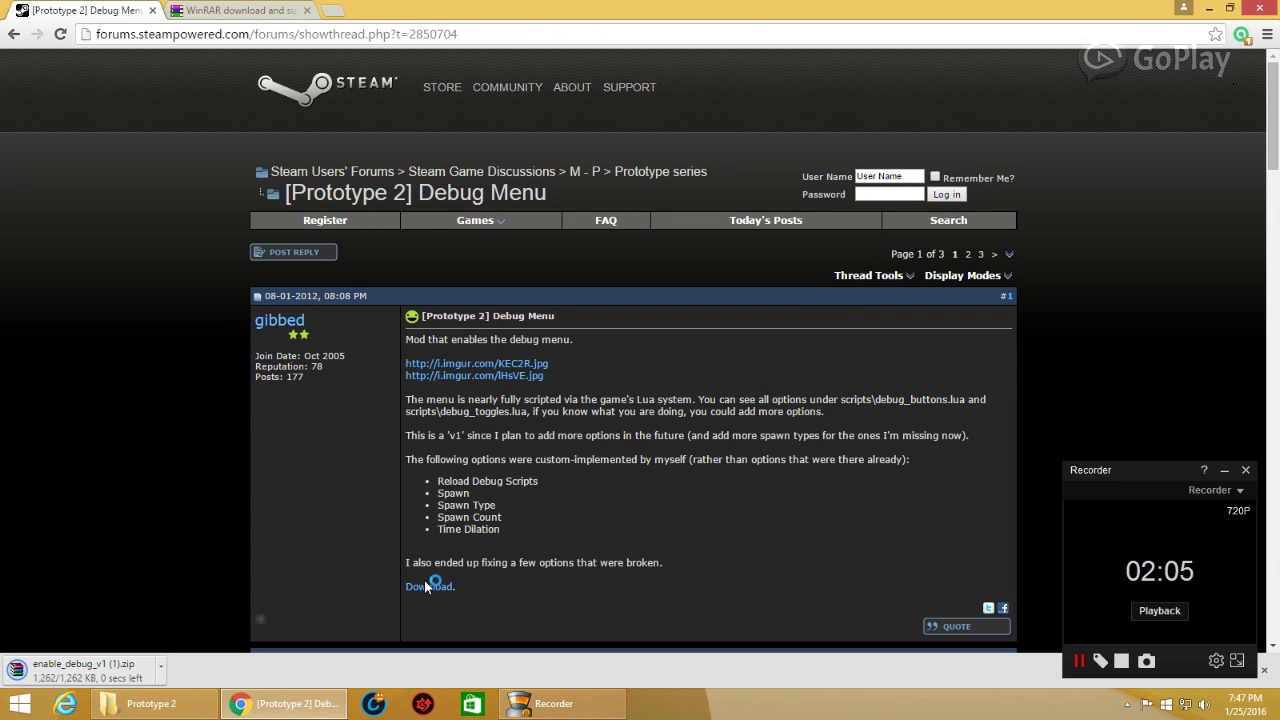
{"action": "mouse_move", "coordinate": [326, 594]}
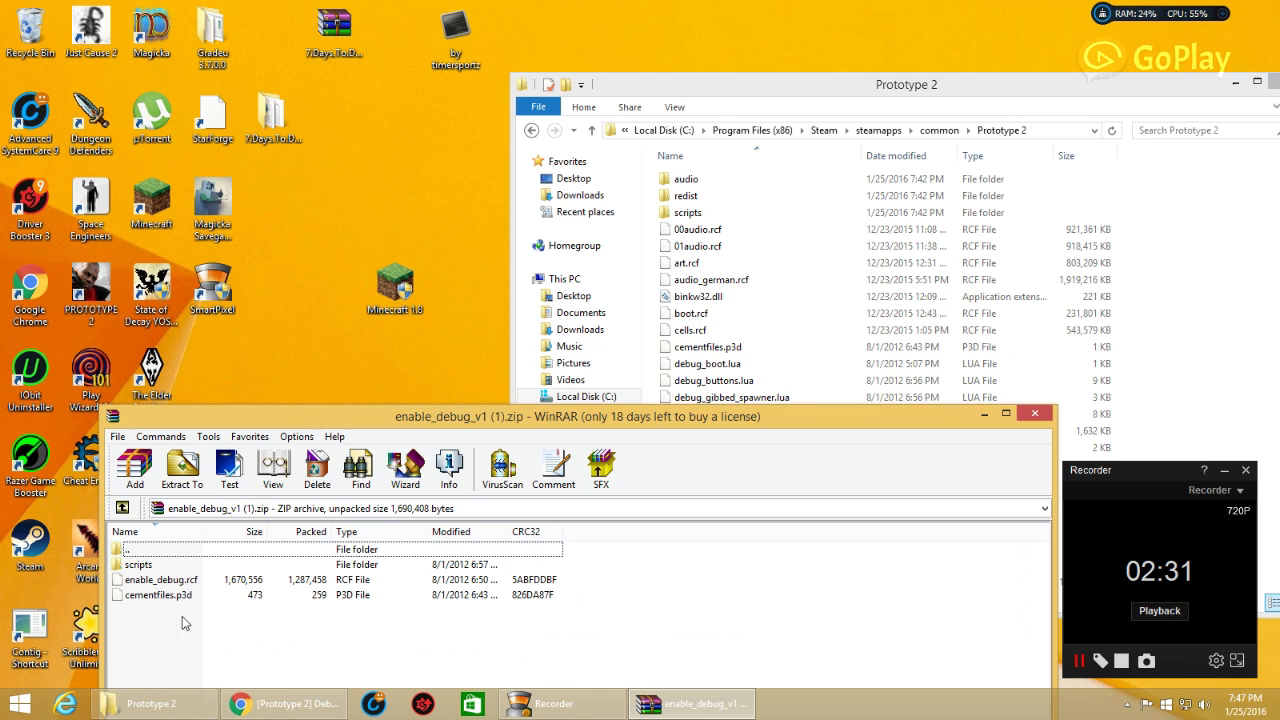
Extract the enable_debug files and four debug Lua scripts into Prototype 2, replacing existing copies.
{"action": "left_click", "coordinate": [161, 580]}
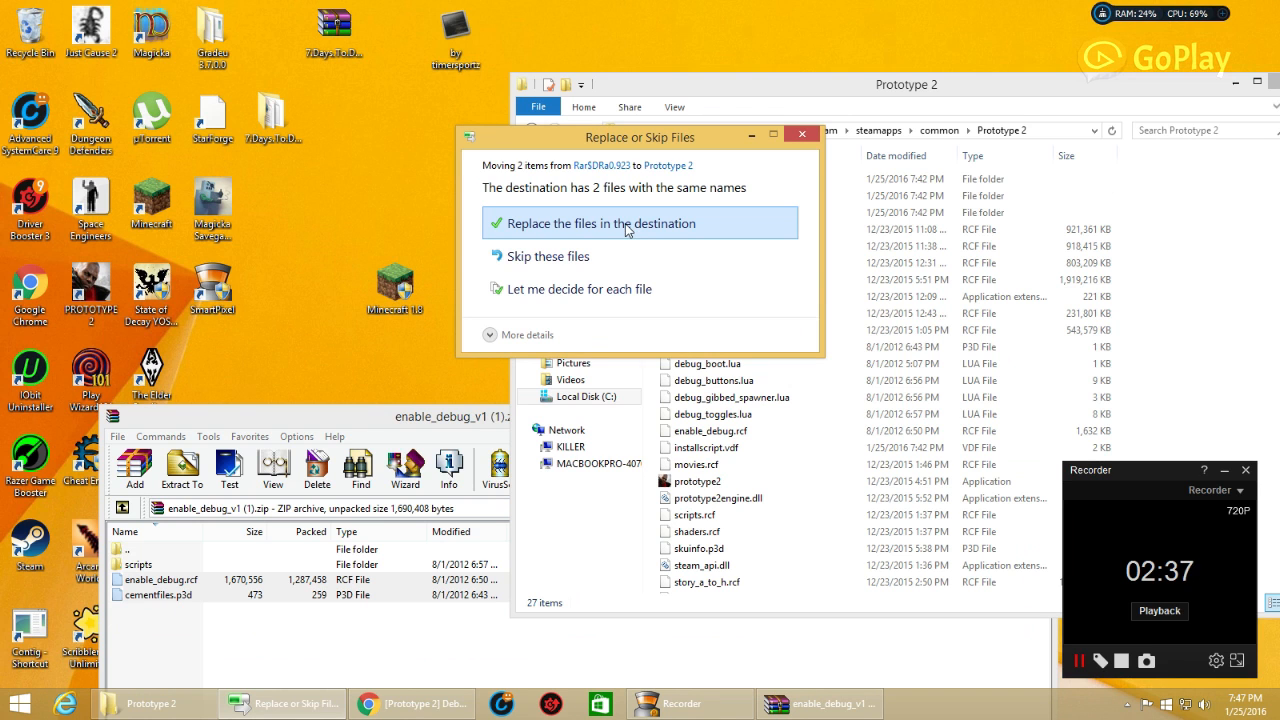
{"action": "left_click", "coordinate": [597, 223]}
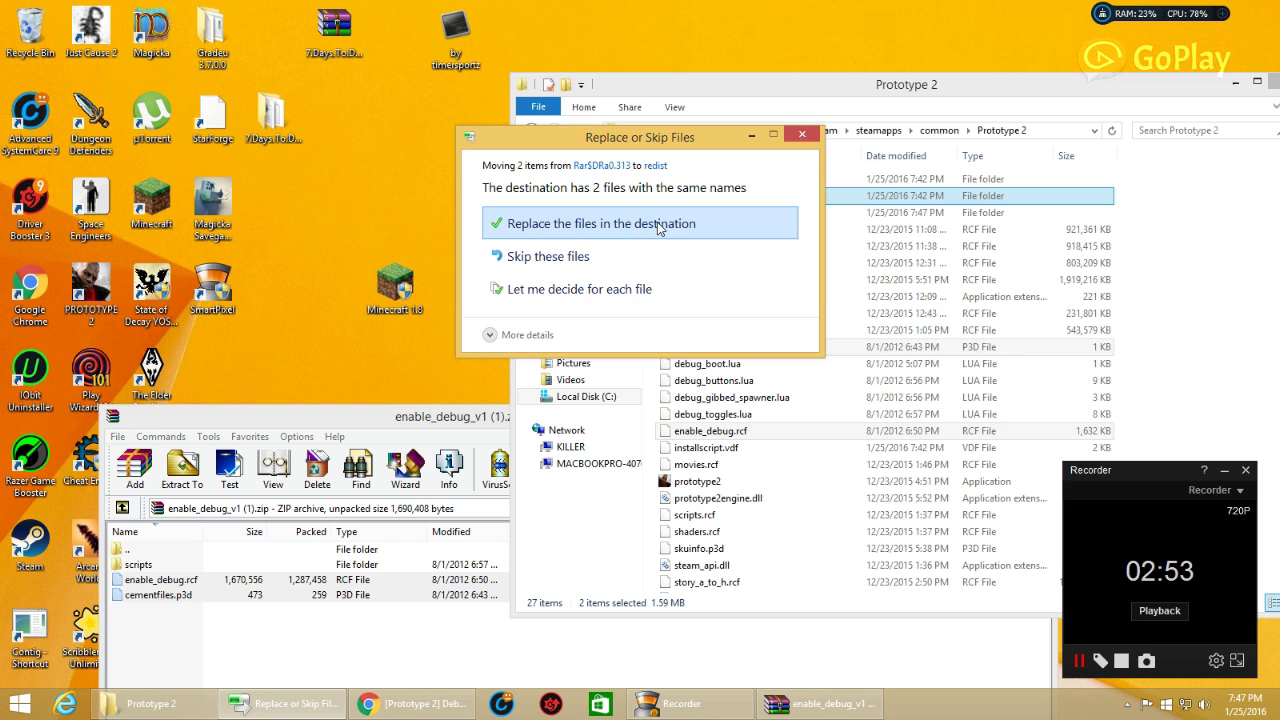
{"action": "left_click", "coordinate": [640, 223]}
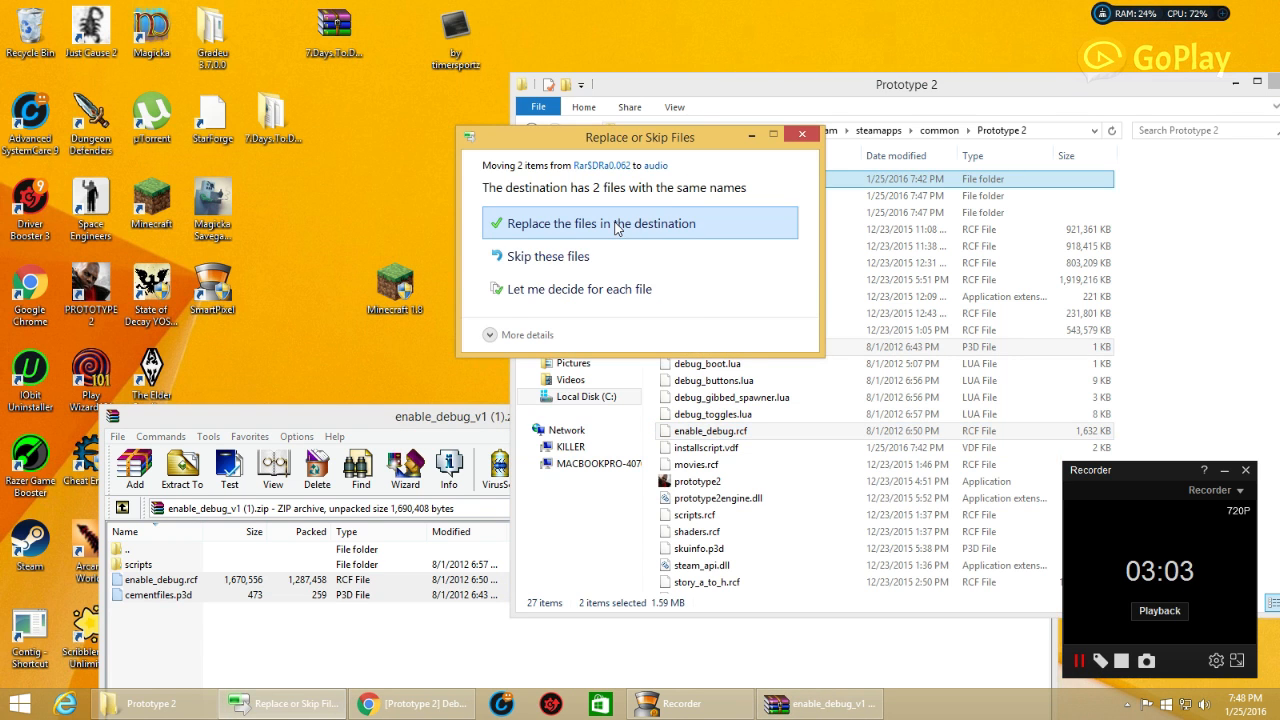
{"action": "left_click", "coordinate": [606, 223]}
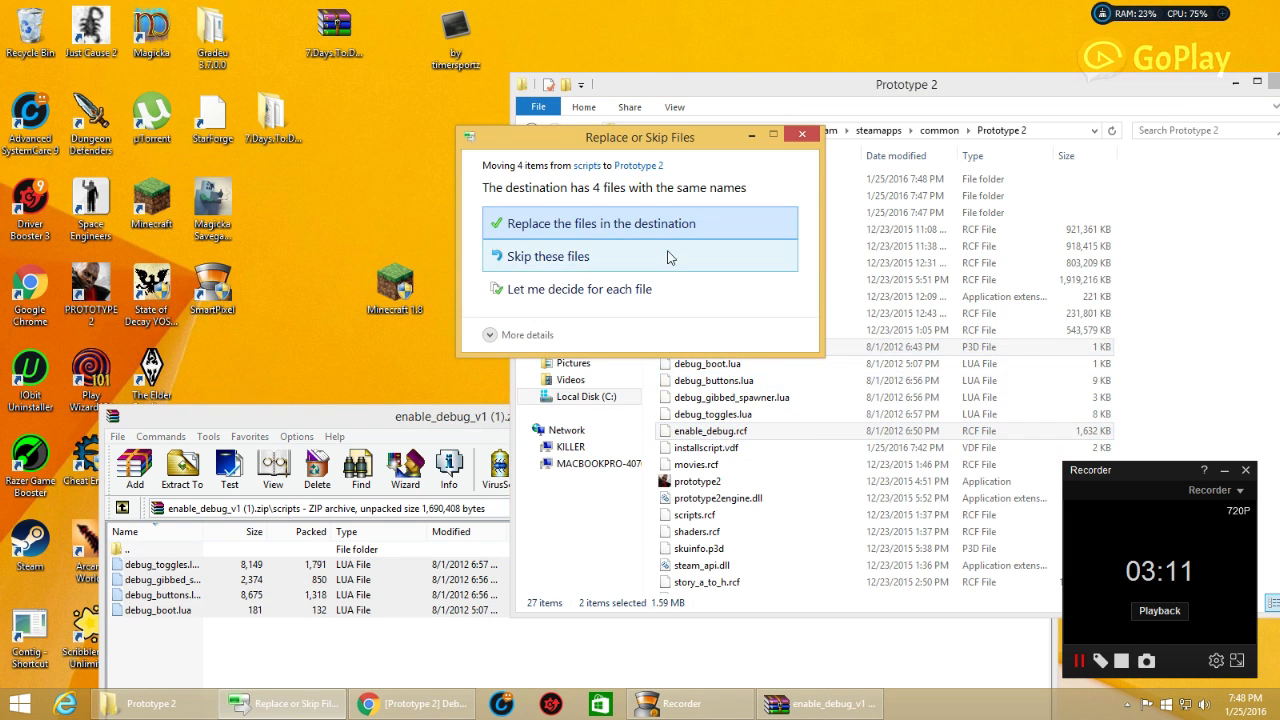
{"action": "left_click", "coordinate": [602, 223]}
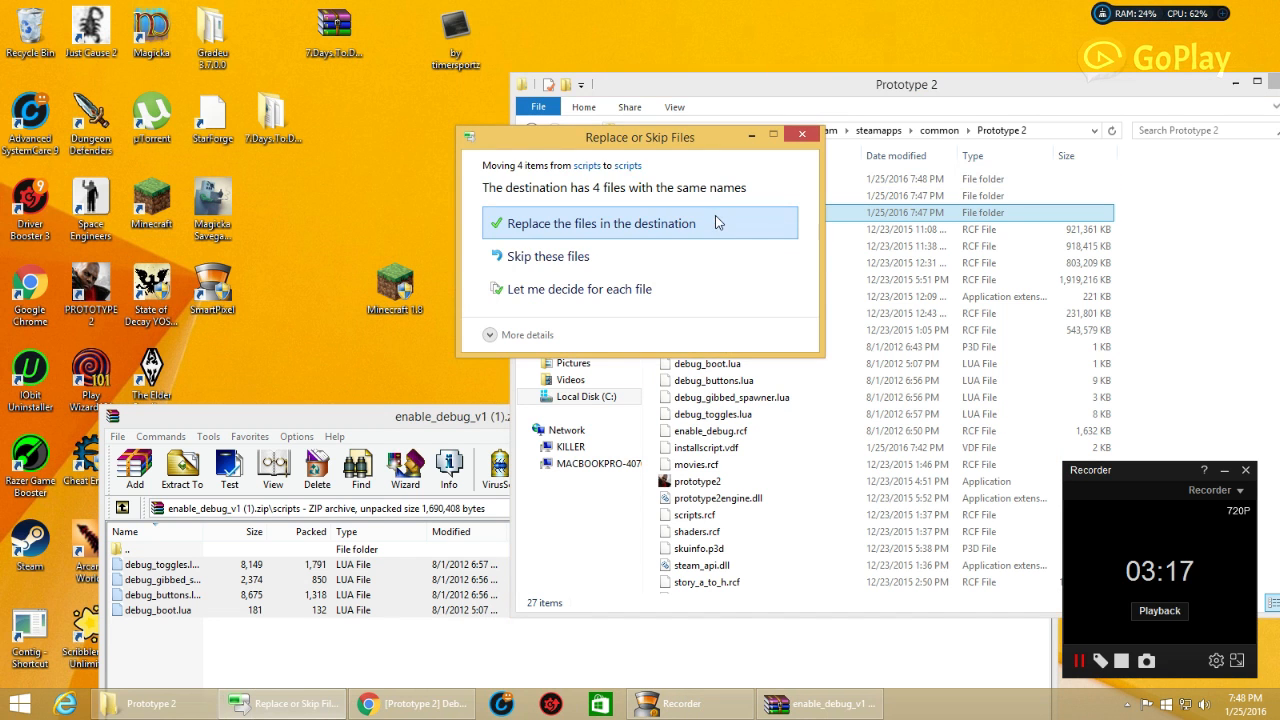
{"action": "left_click", "coordinate": [606, 223]}
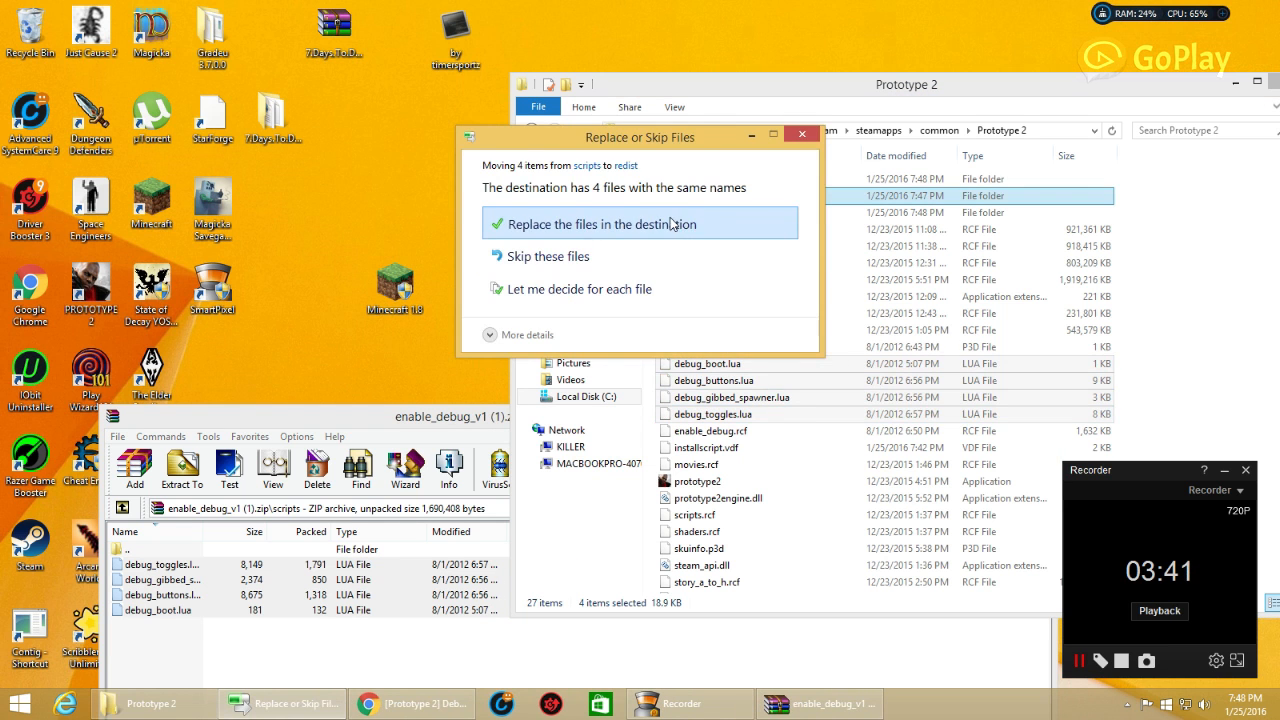
{"action": "left_click", "coordinate": [640, 223]}
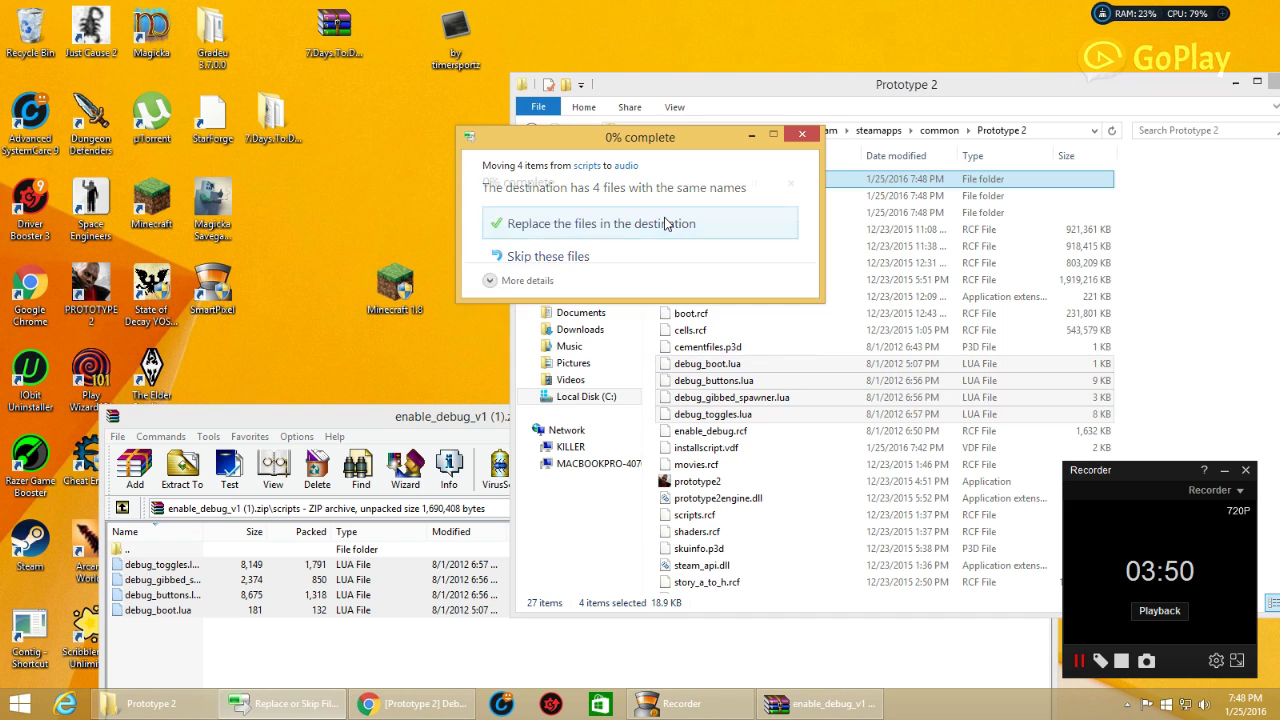
{"action": "left_click", "coordinate": [597, 223]}
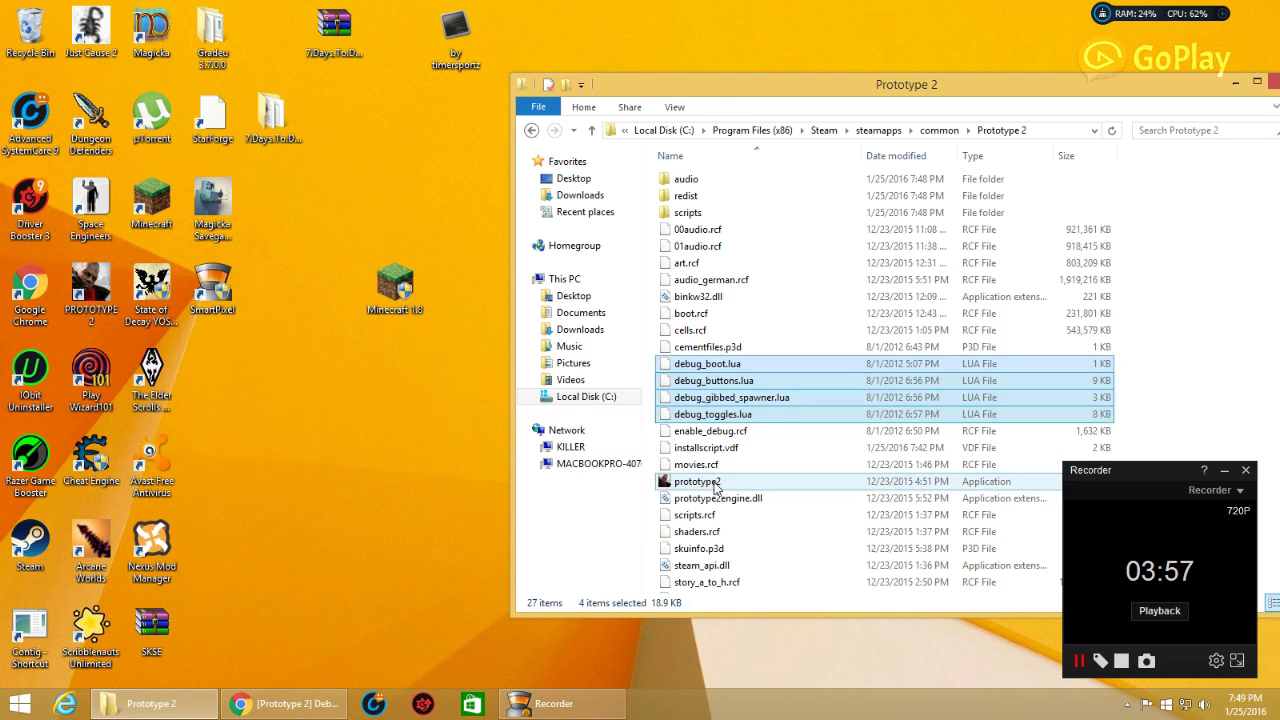
Launch prototype2.exe from the Prototype 2 game folder.
{"action": "left_click", "coordinate": [696, 481]}
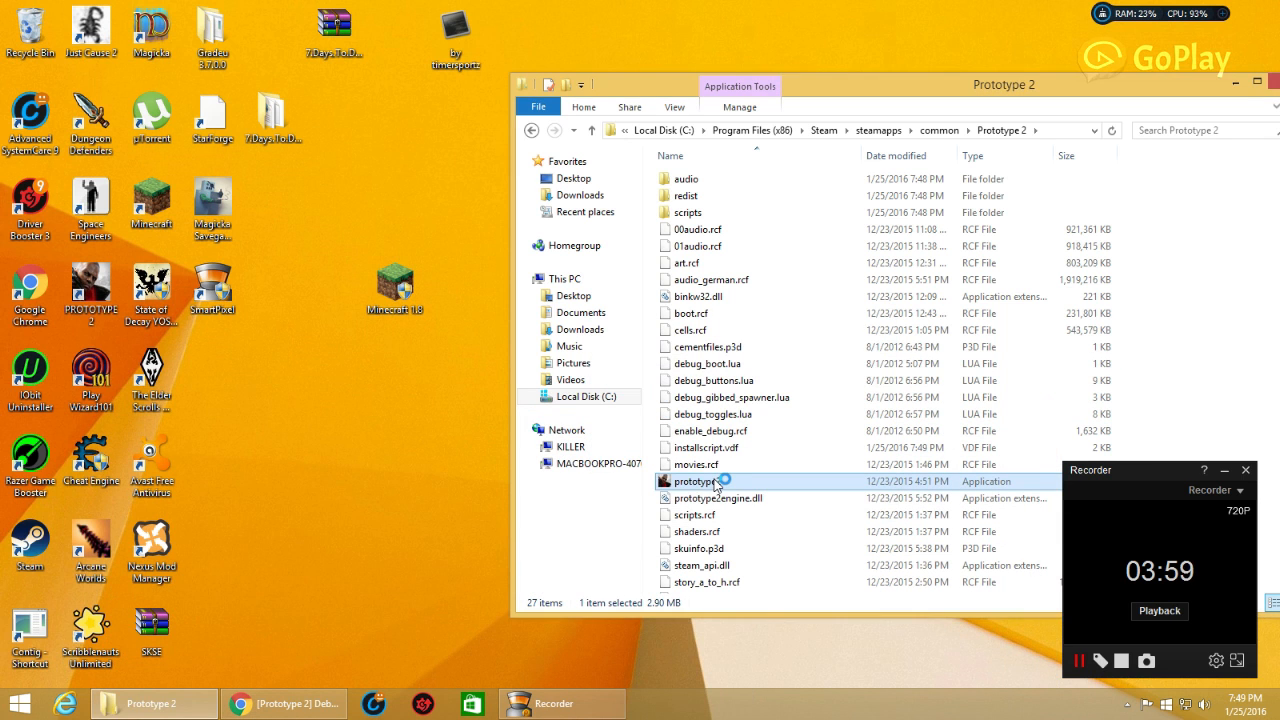
{"action": "double_click", "coordinate": [697, 481]}
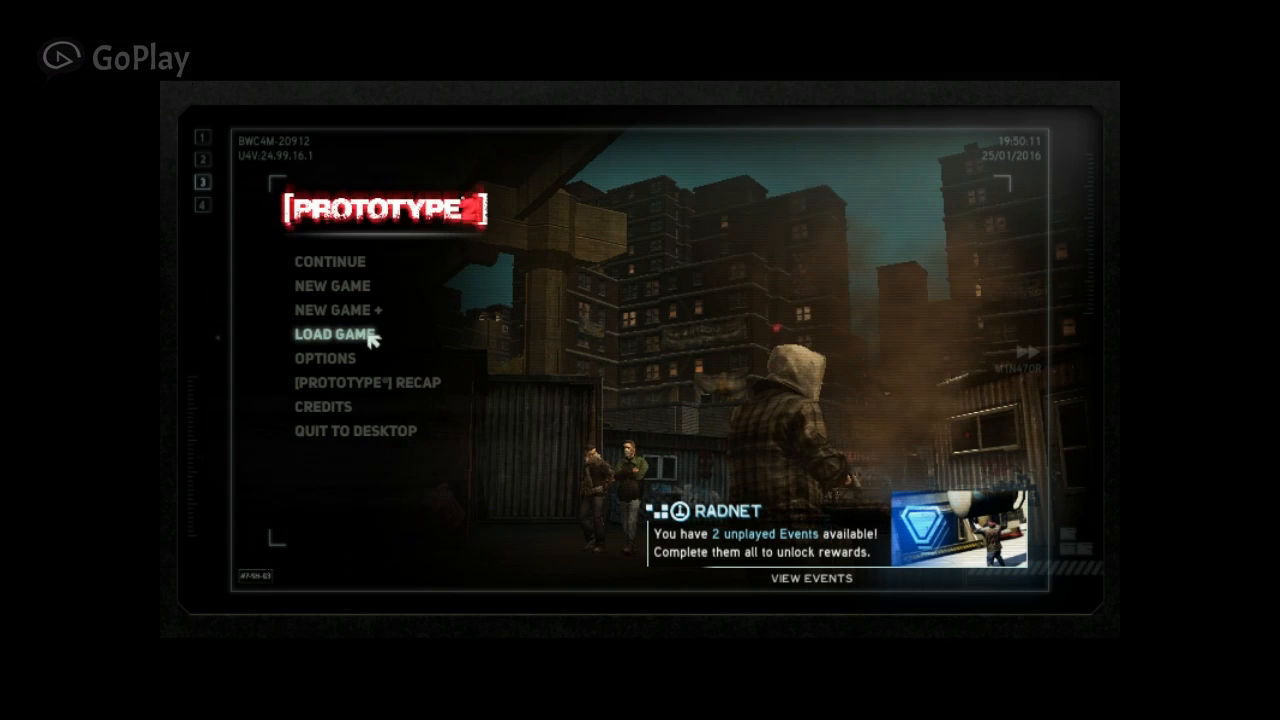
Load the Murder Your Maker save (85% progress) from Load Game.
{"action": "left_click", "coordinate": [337, 333]}
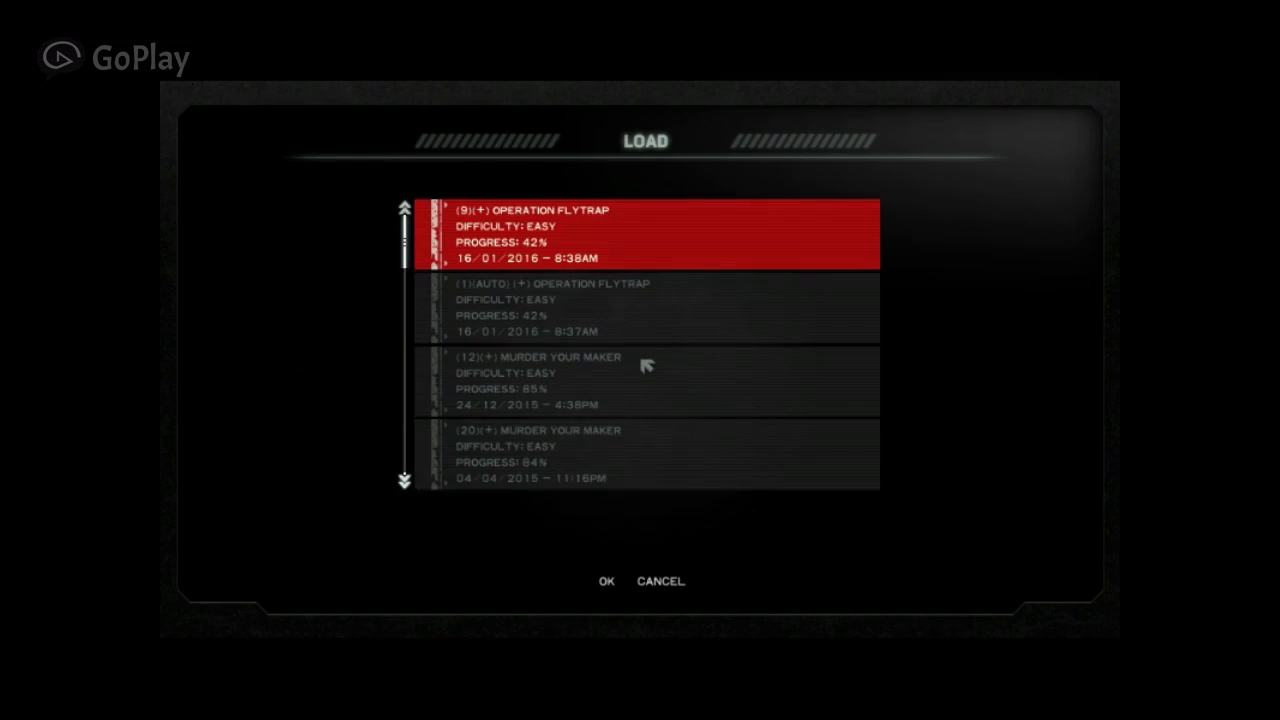
{"action": "left_click", "coordinate": [630, 307]}
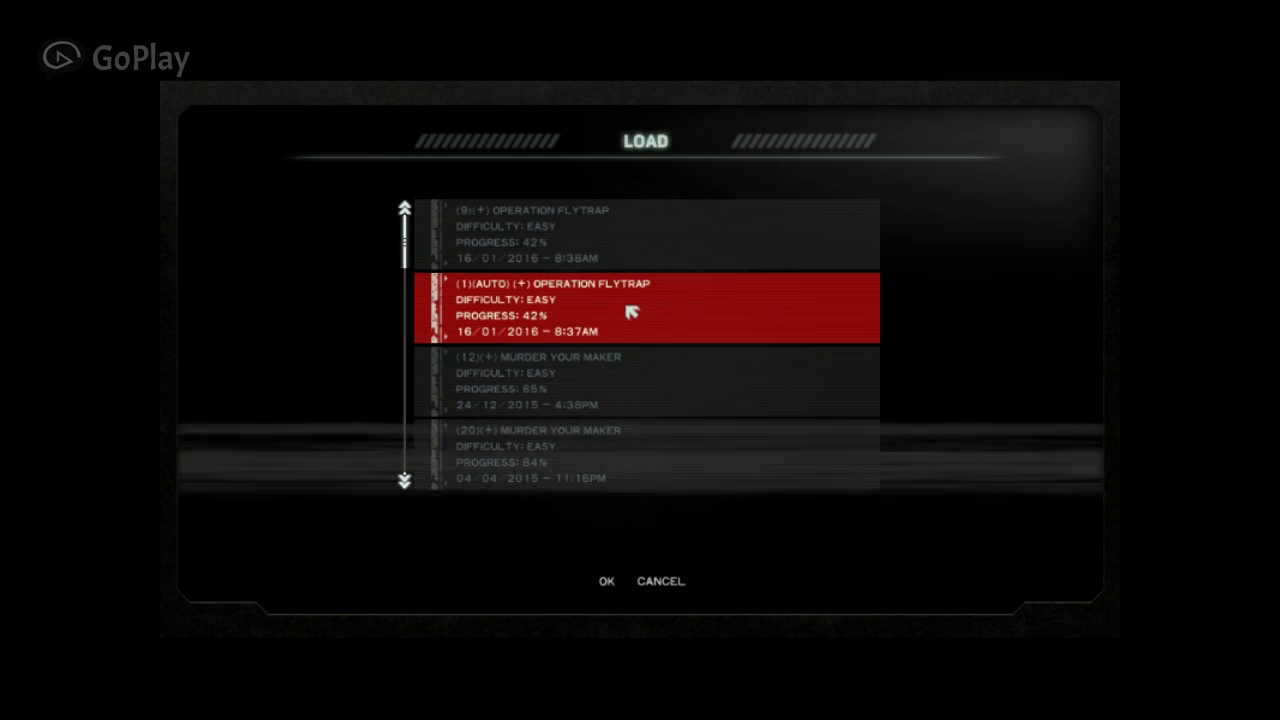
{"action": "left_click", "coordinate": [640, 380]}
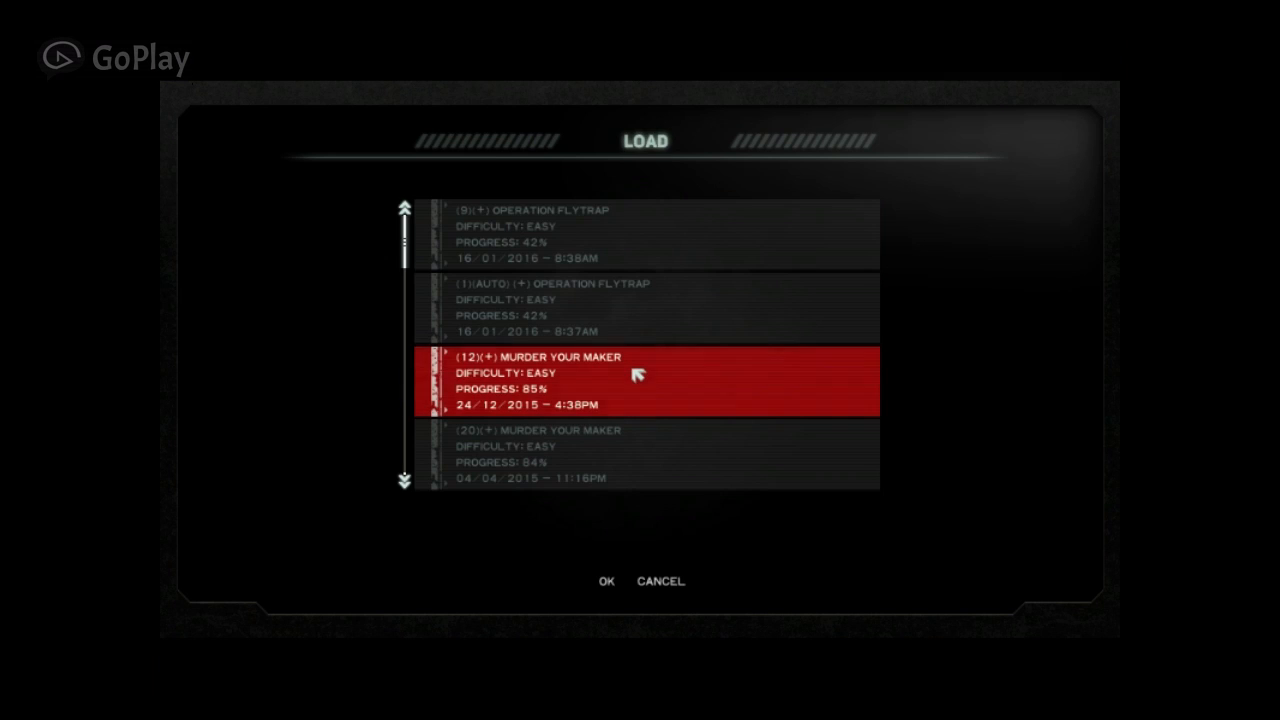
{"action": "left_click", "coordinate": [606, 581]}
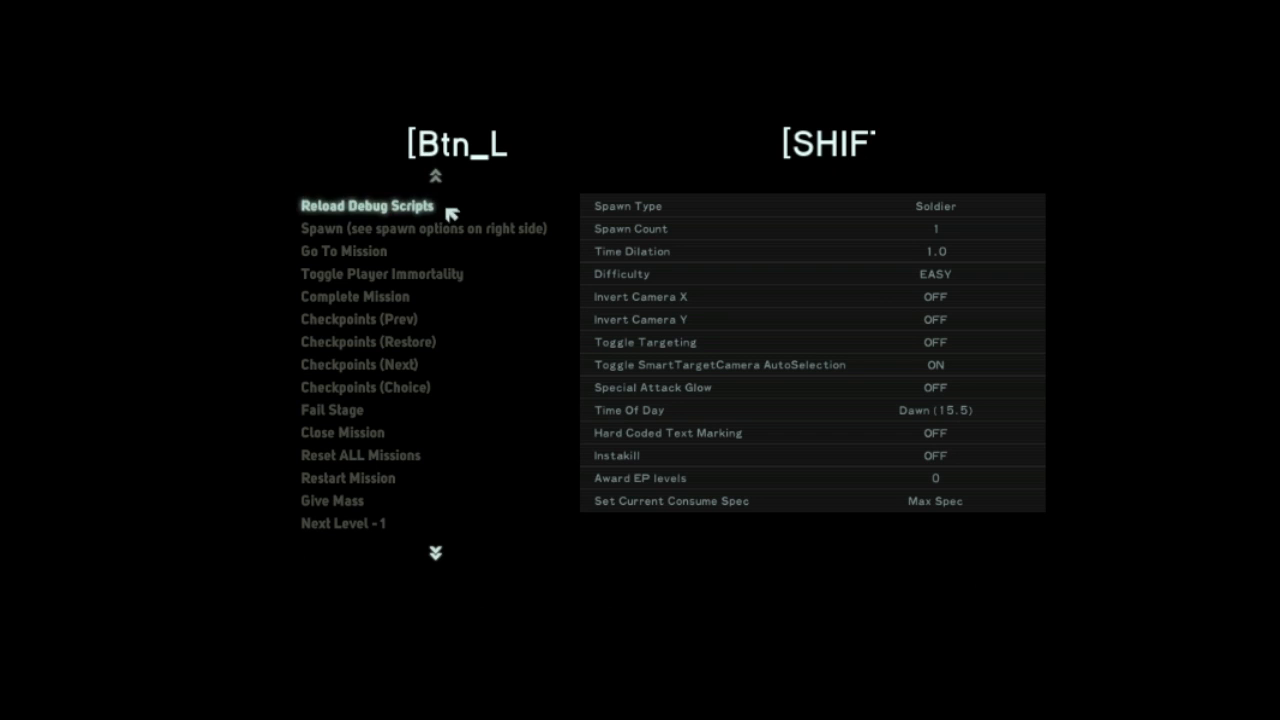
{"action": "mouse_move", "coordinate": [445, 210]}
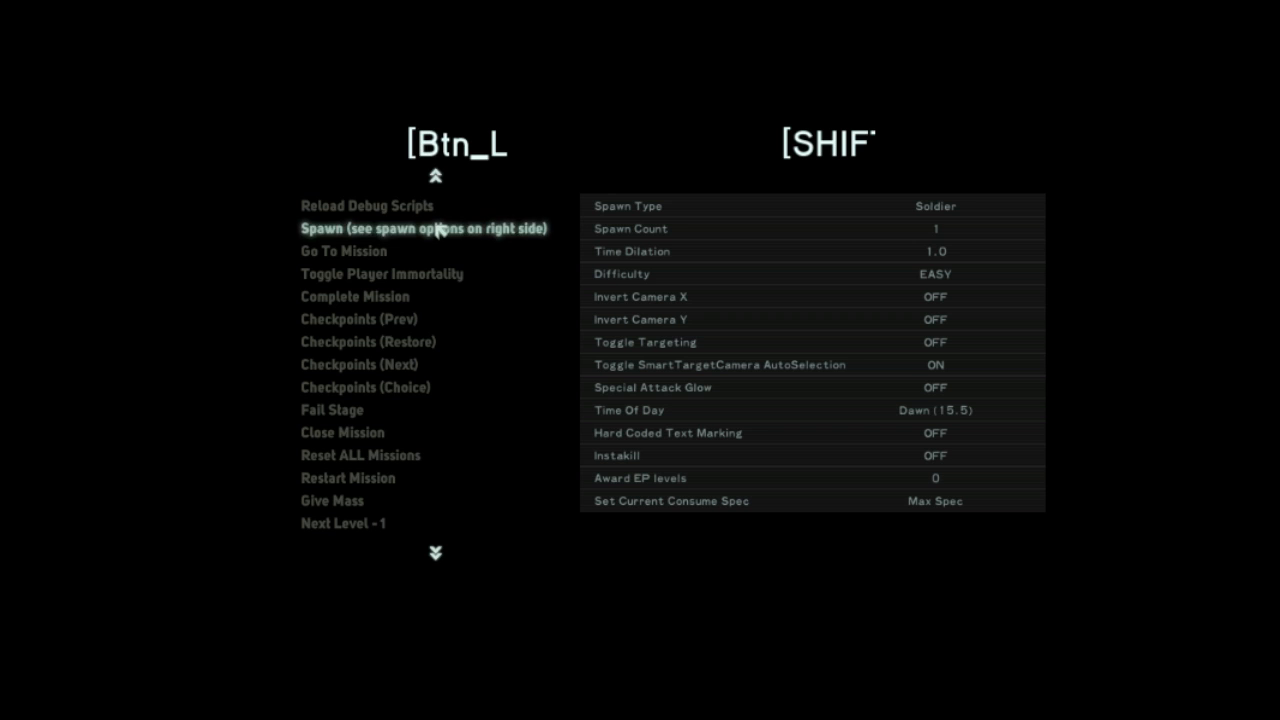
{"action": "mouse_move", "coordinate": [344, 250]}
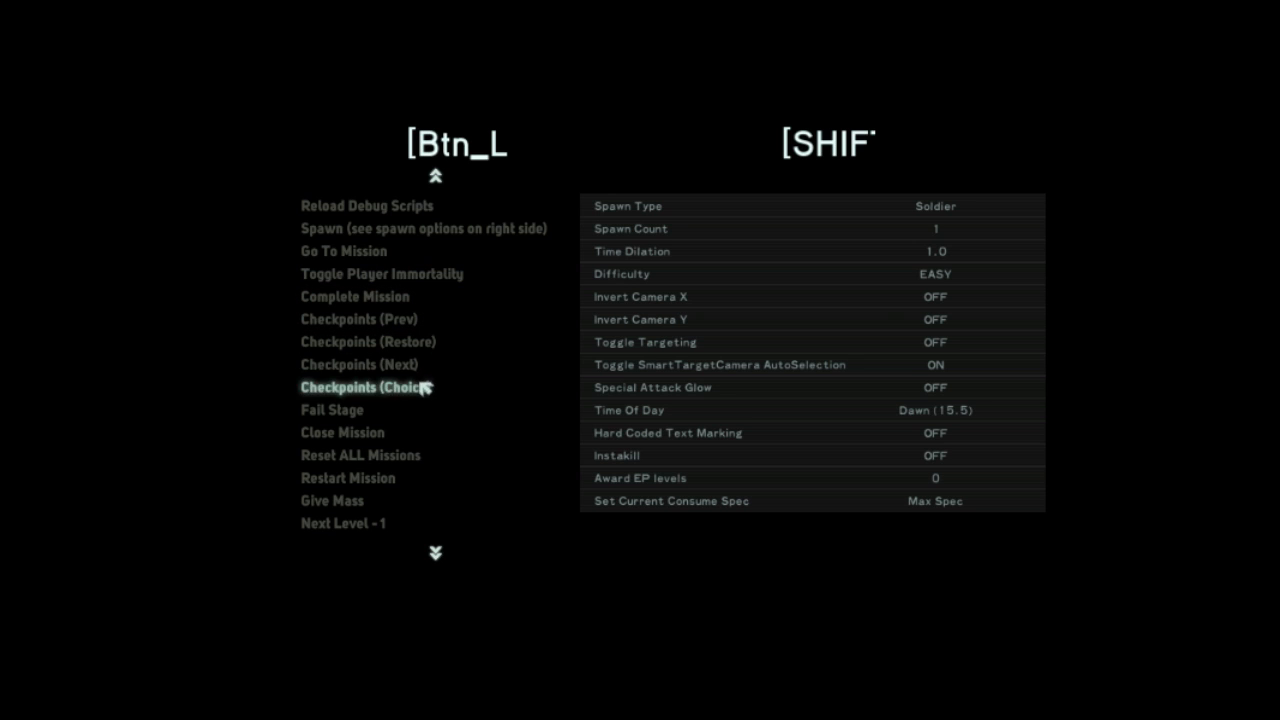
{"action": "mouse_move", "coordinate": [415, 434]}
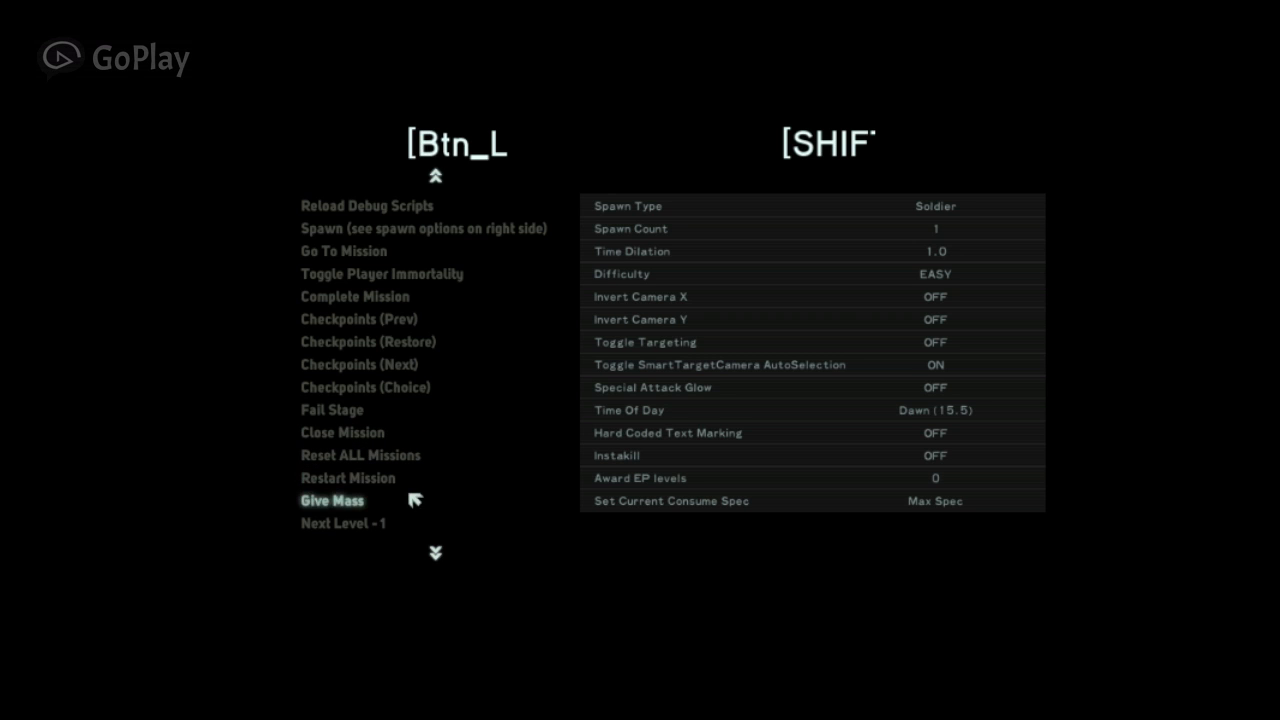
{"action": "mouse_move", "coordinate": [412, 503]}
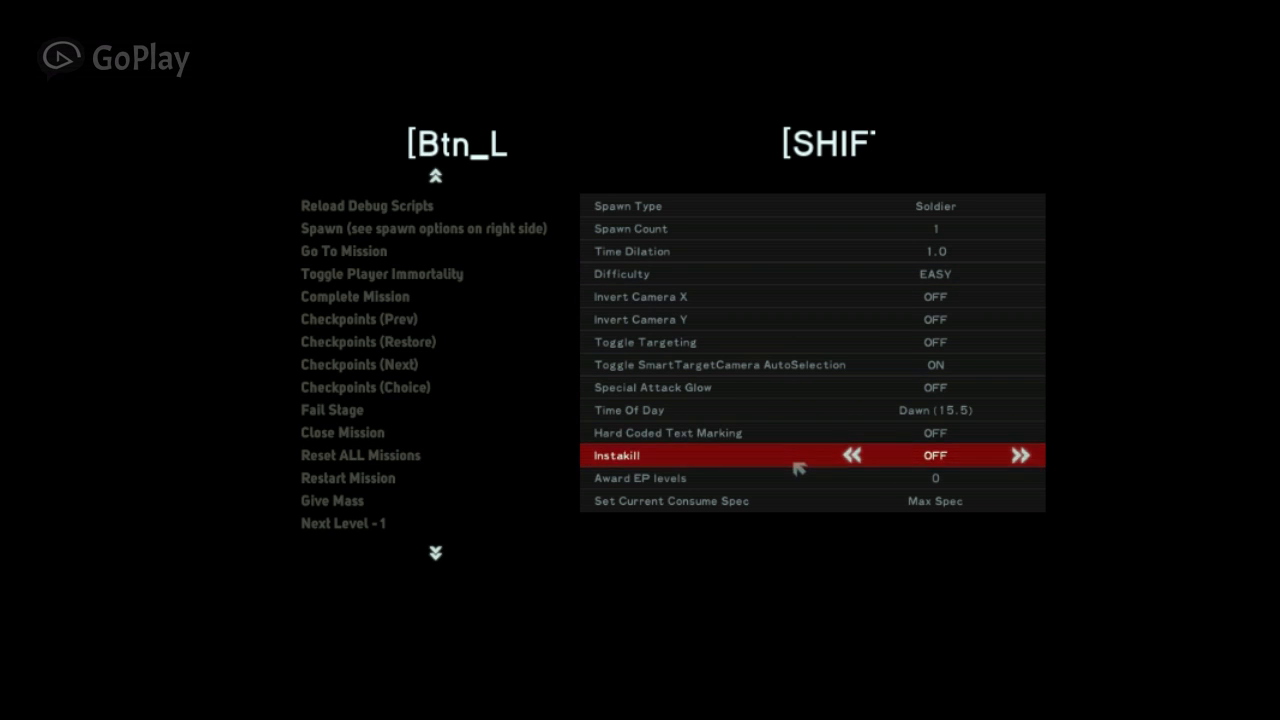
{"action": "mouse_move", "coordinate": [793, 508]}
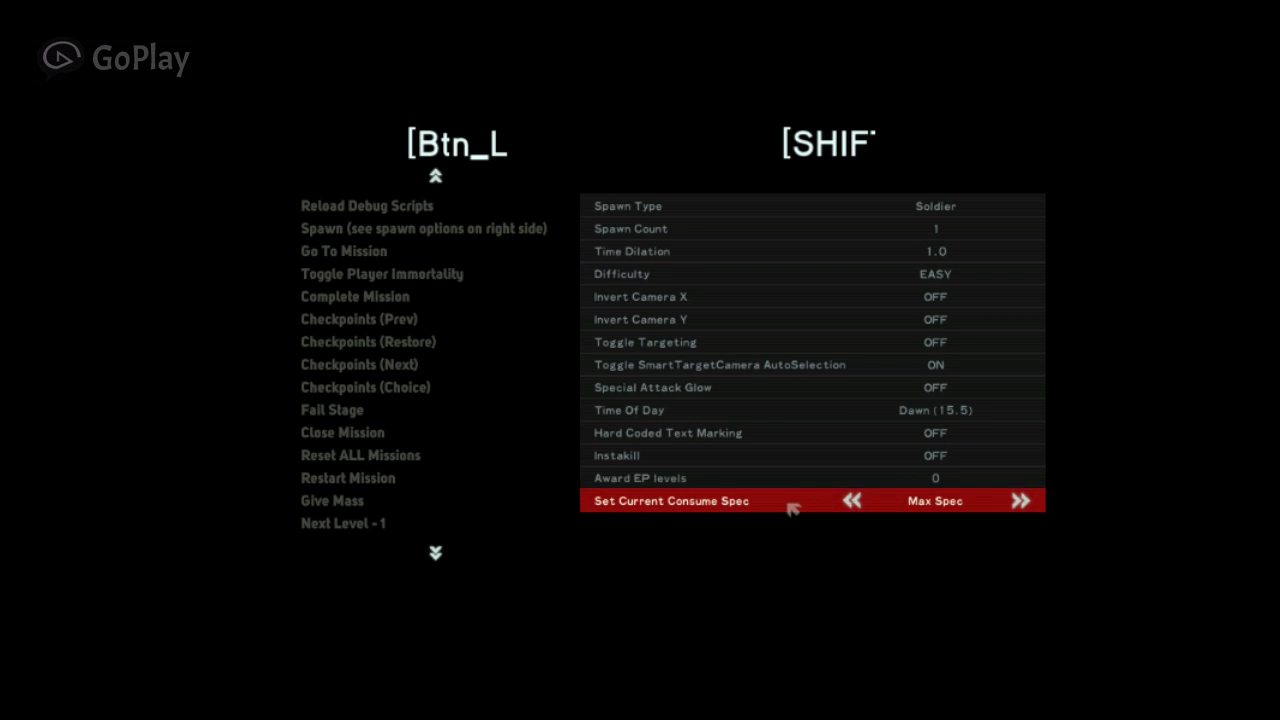
{"action": "mouse_move", "coordinate": [550, 362]}
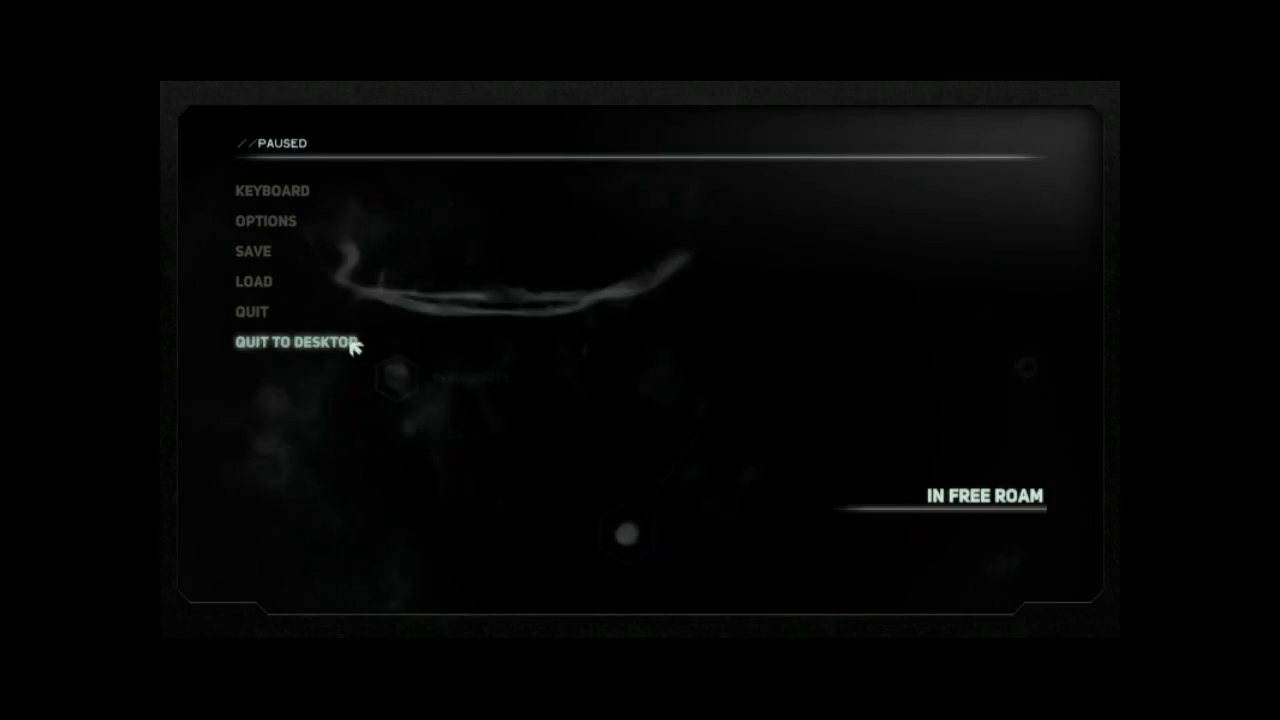
Quit Prototype 2 to the desktop from the pause menu.
{"action": "left_click", "coordinate": [292, 343]}
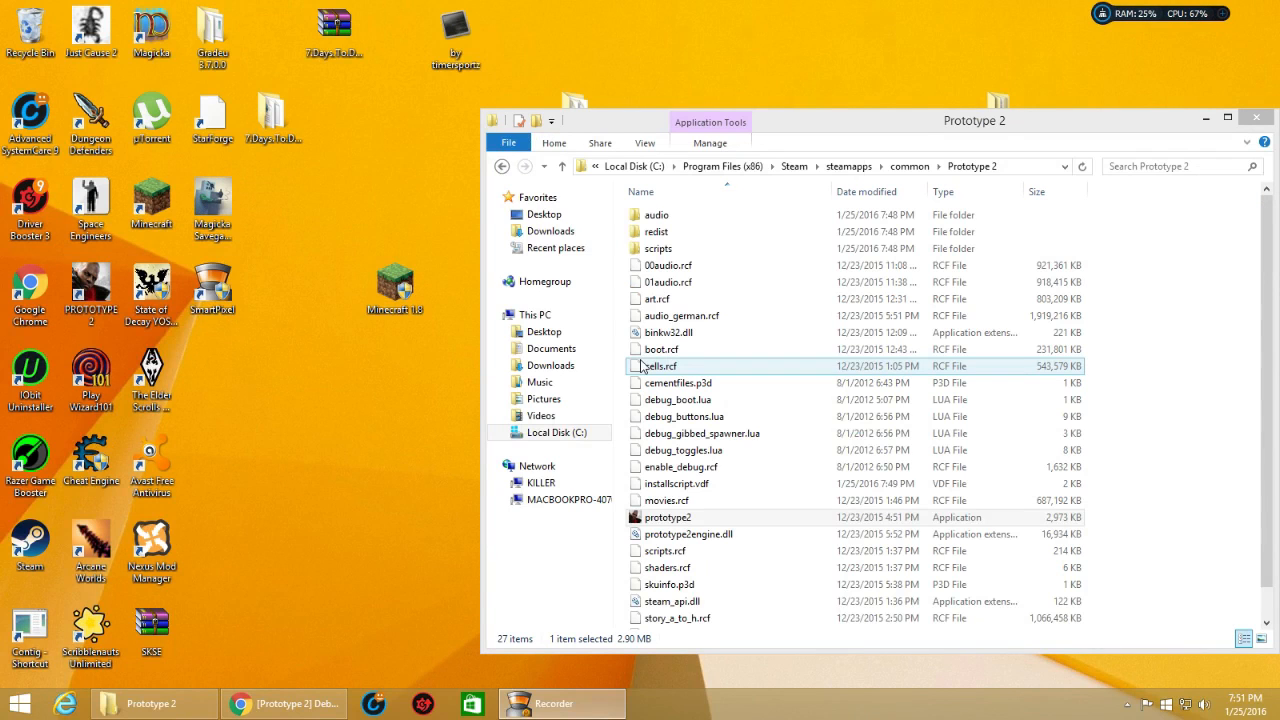
{"action": "left_click", "coordinate": [553, 703]}
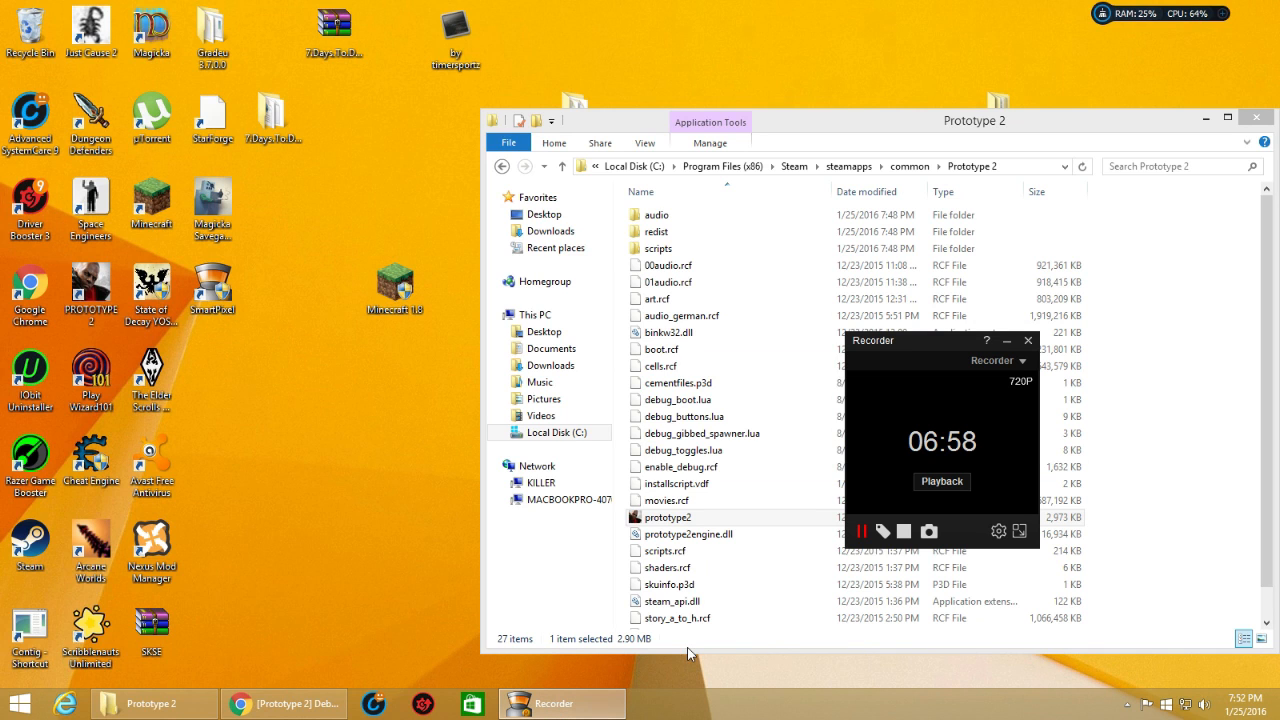
{"action": "mouse_move", "coordinate": [703, 645]}
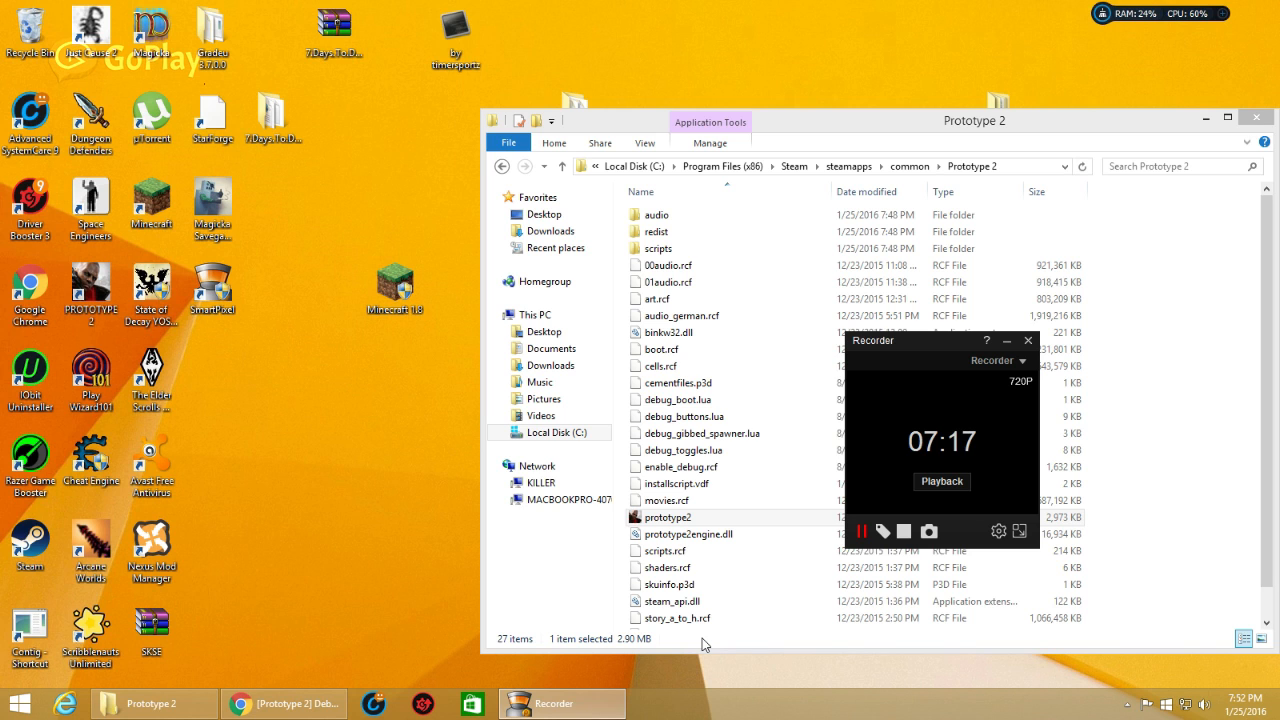
{"action": "left_click", "coordinate": [668, 584]}
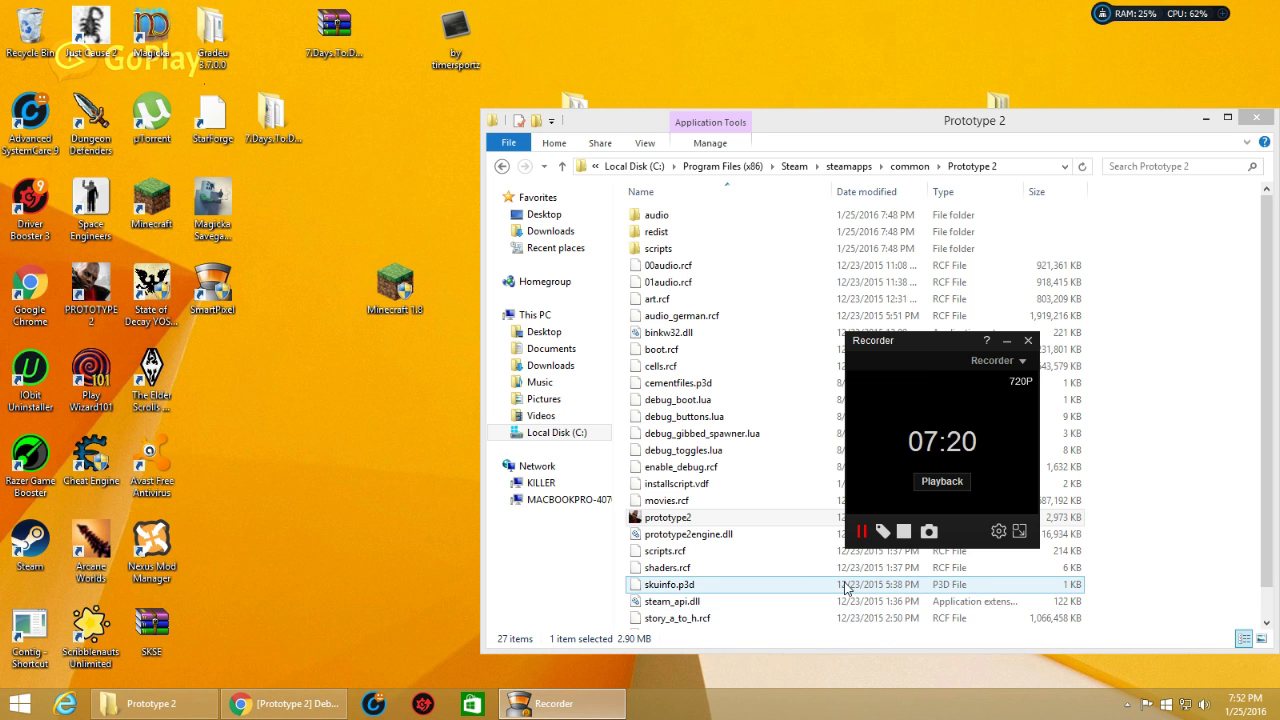